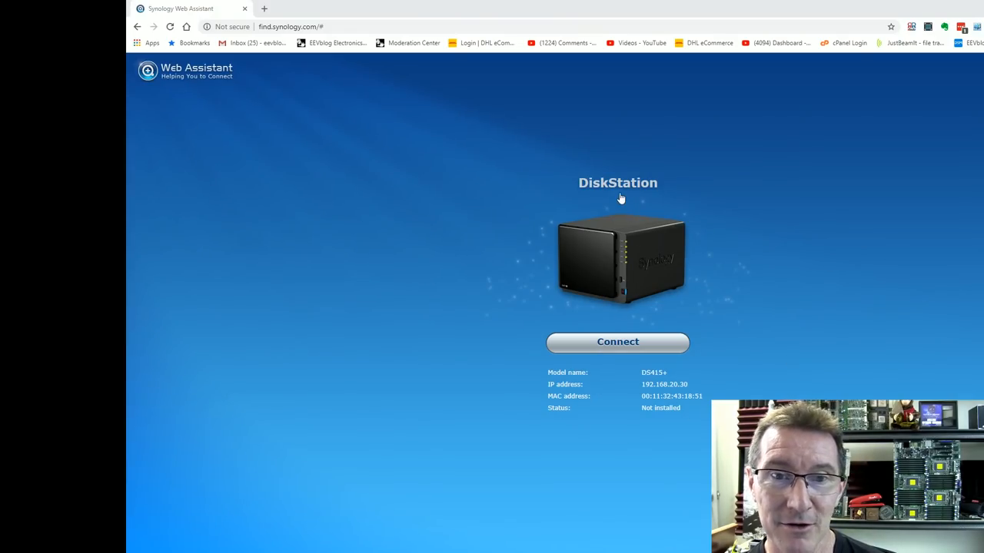
mouse_move(652, 376)
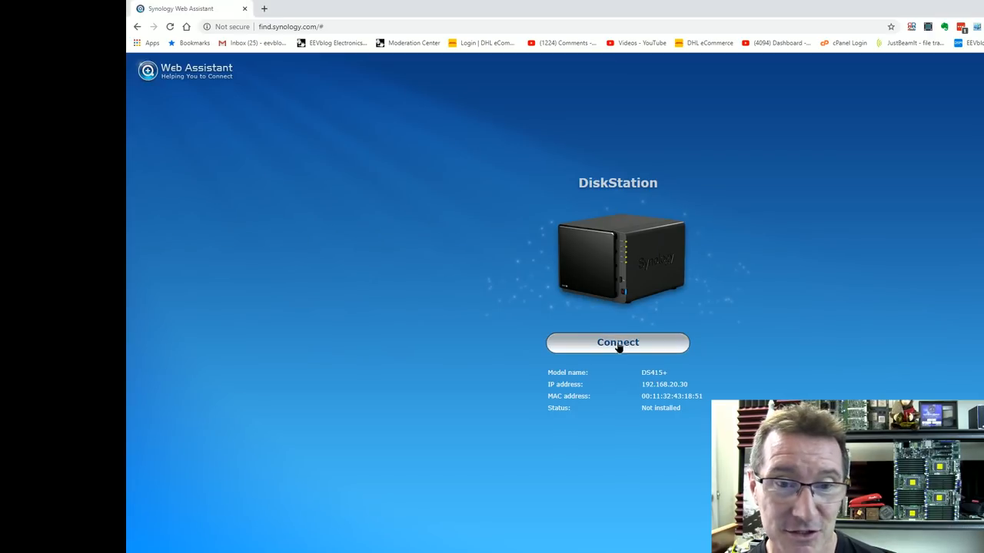
Connect to the discovered DS415+, start its setup and begin installing DiskStation Manager
left_click(618, 343)
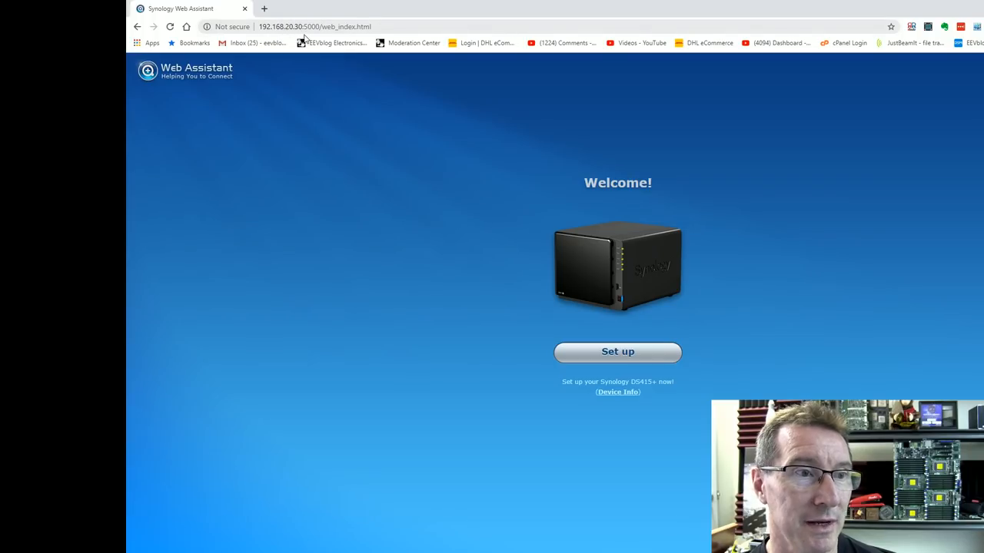
mouse_move(586, 270)
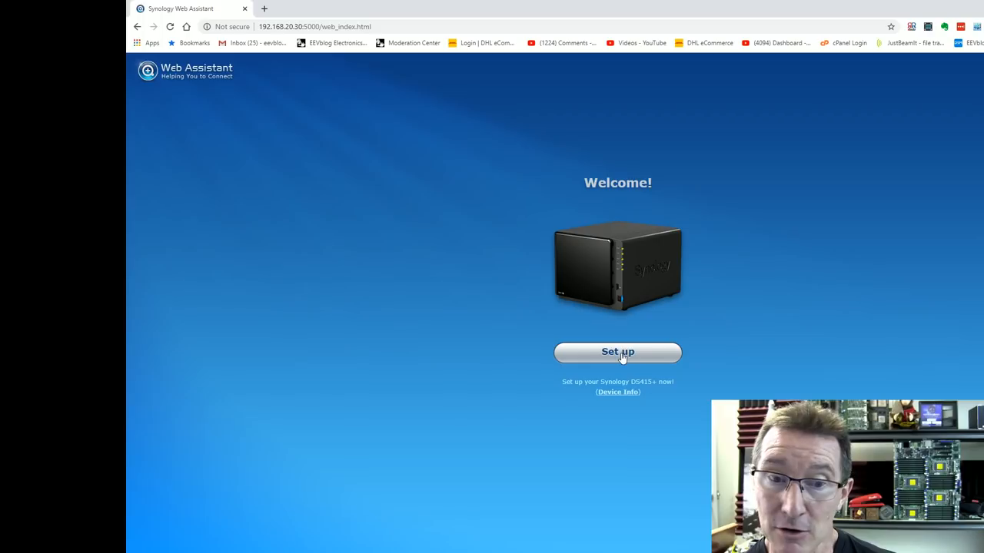
left_click(618, 352)
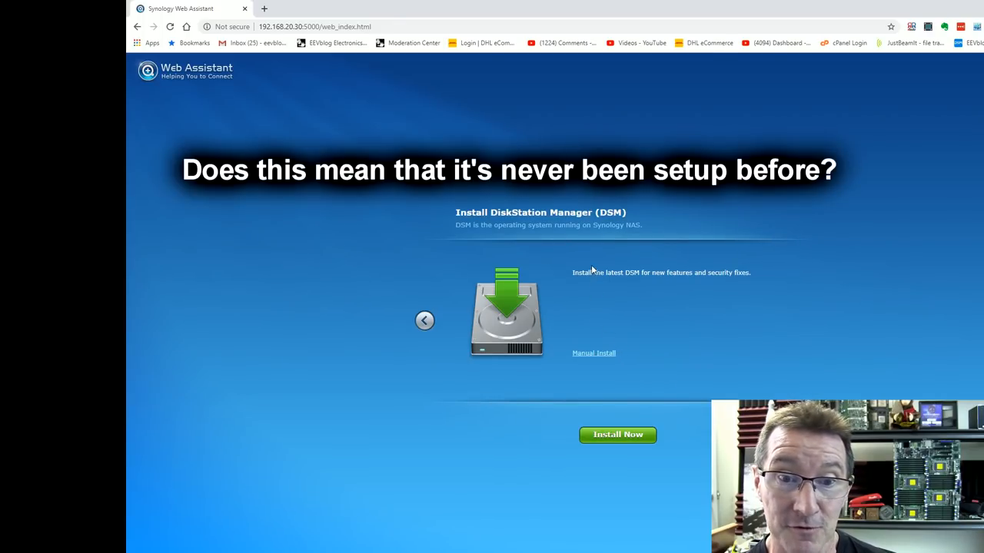
mouse_move(762, 266)
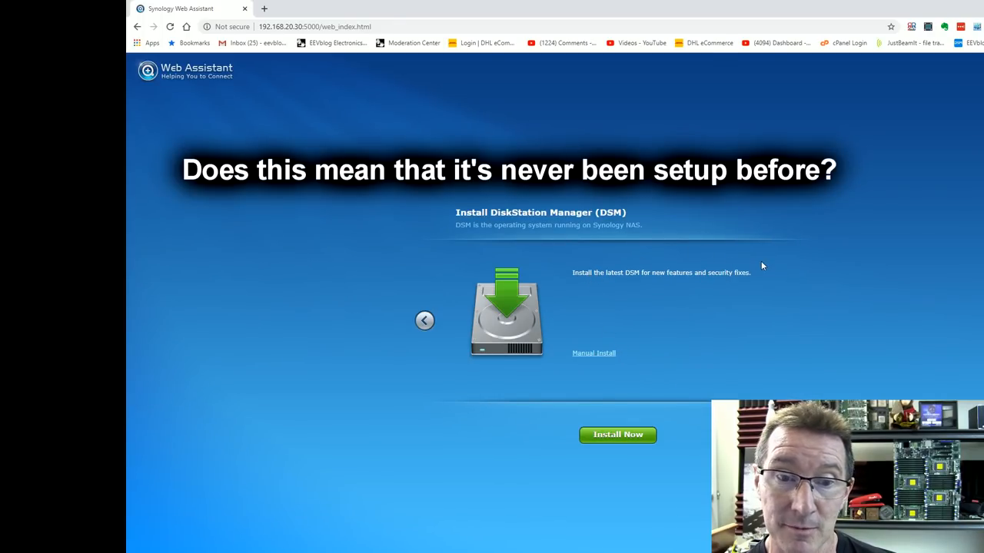
mouse_move(532, 223)
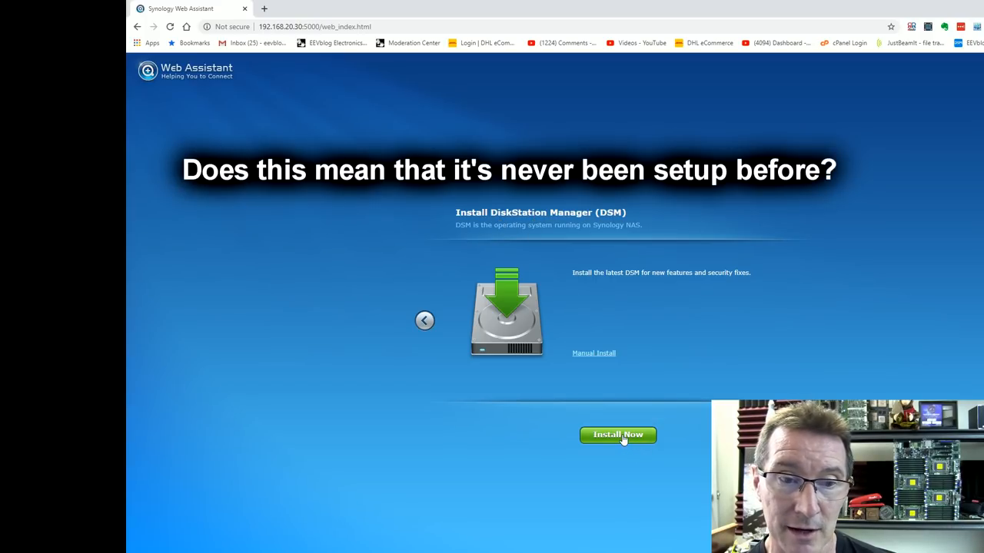
left_click(618, 435)
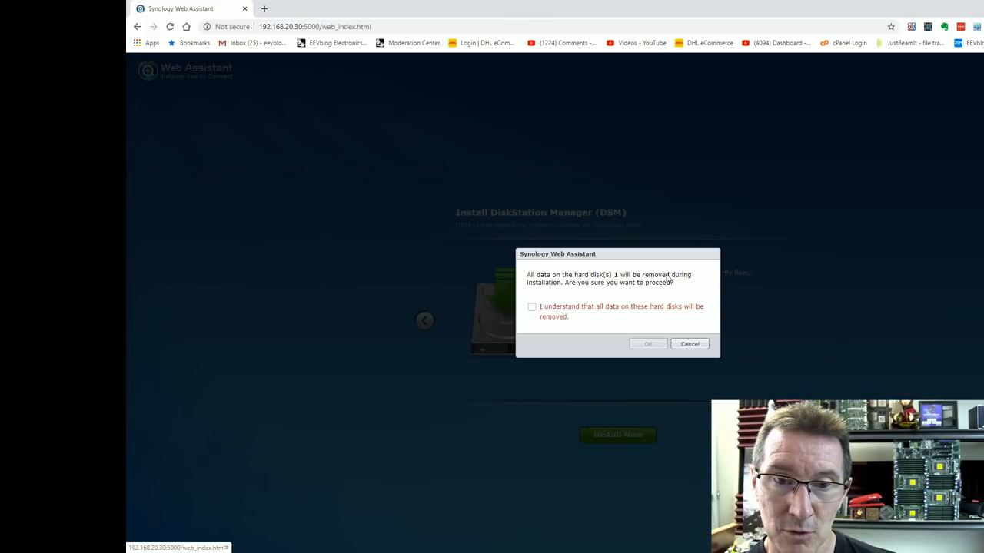
Accept the data-erase warning so the DSM installation proceeds
left_click(647, 344)
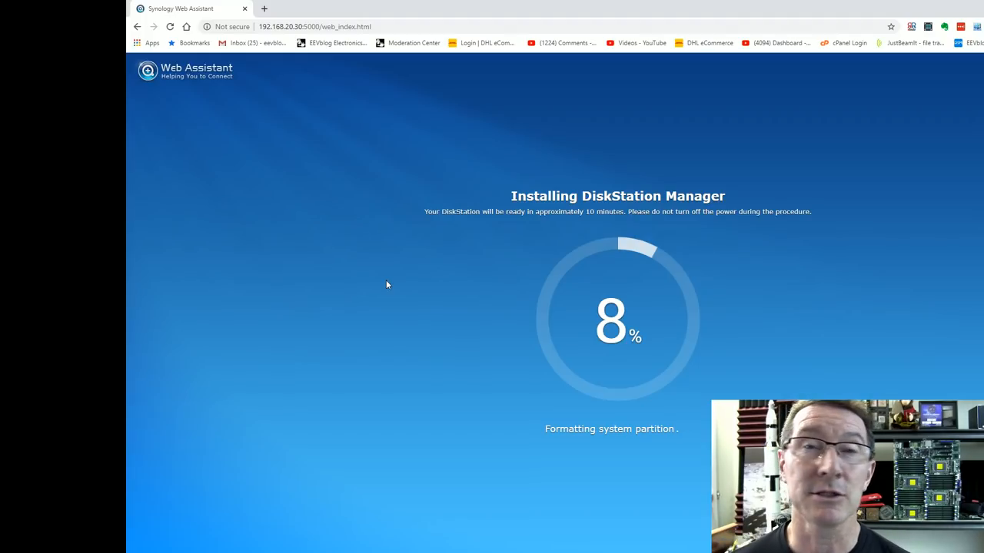
mouse_move(449, 178)
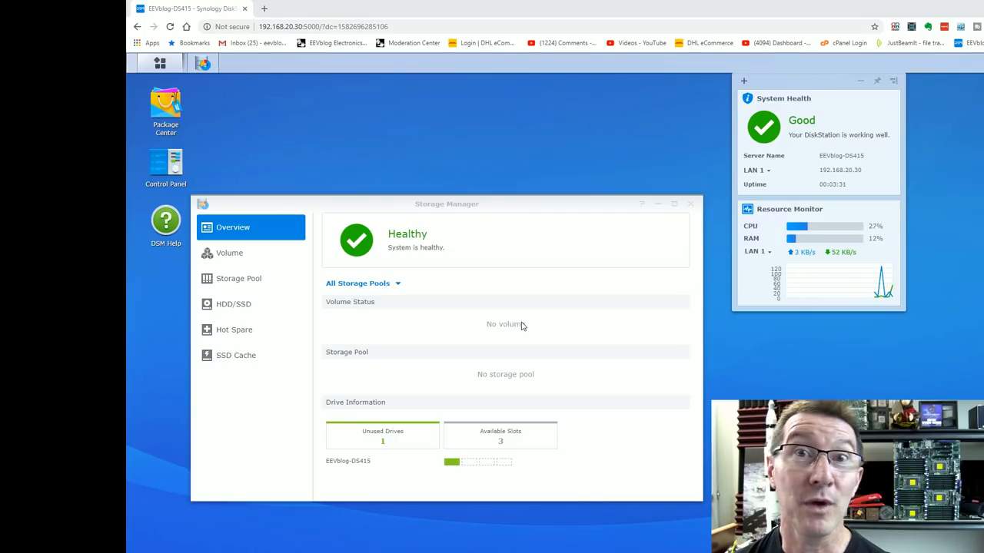
mouse_move(850, 172)
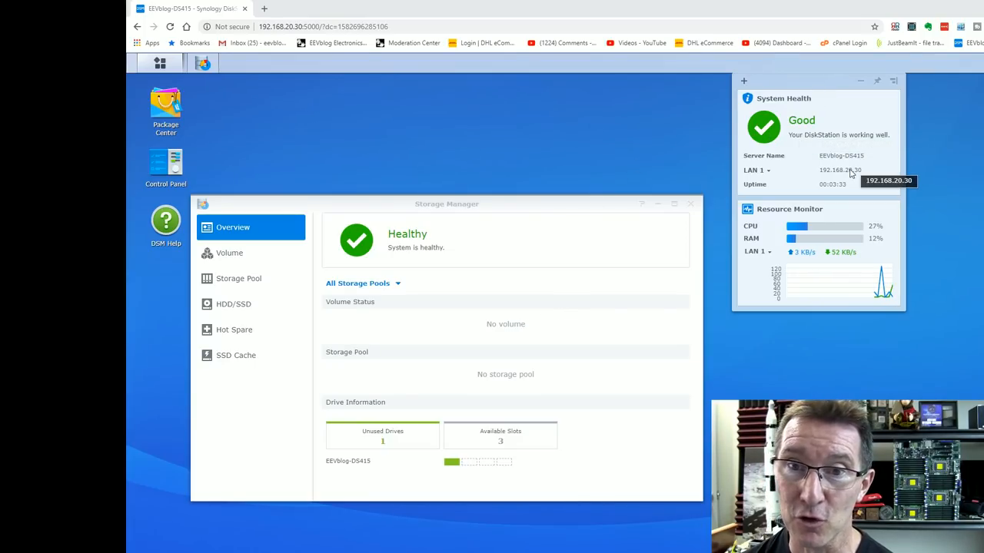
mouse_move(772, 289)
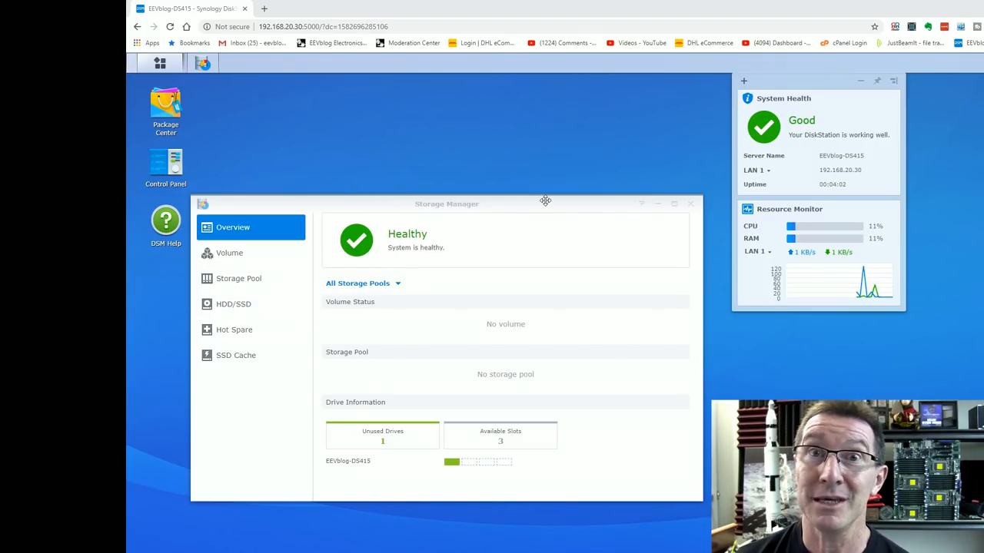
mouse_move(473, 212)
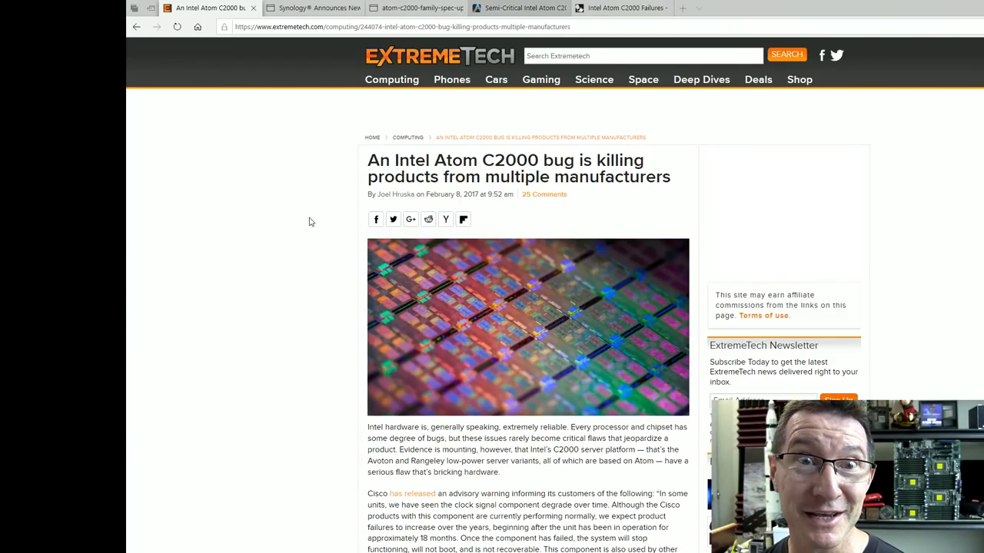
mouse_move(401, 211)
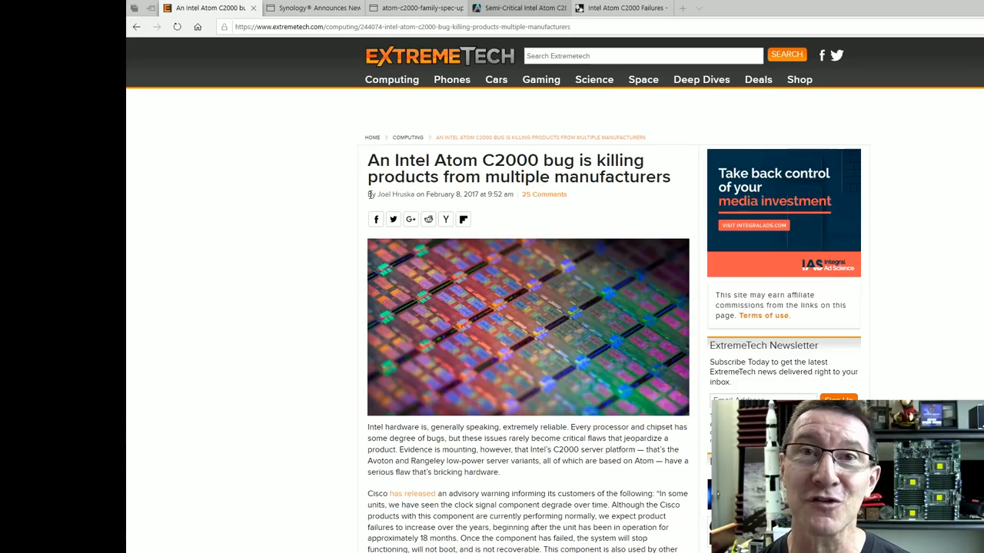
Highlight the LPC_CLKOUT0 signal name and the start of the erratum's Implication sentence
scroll("down", 3)
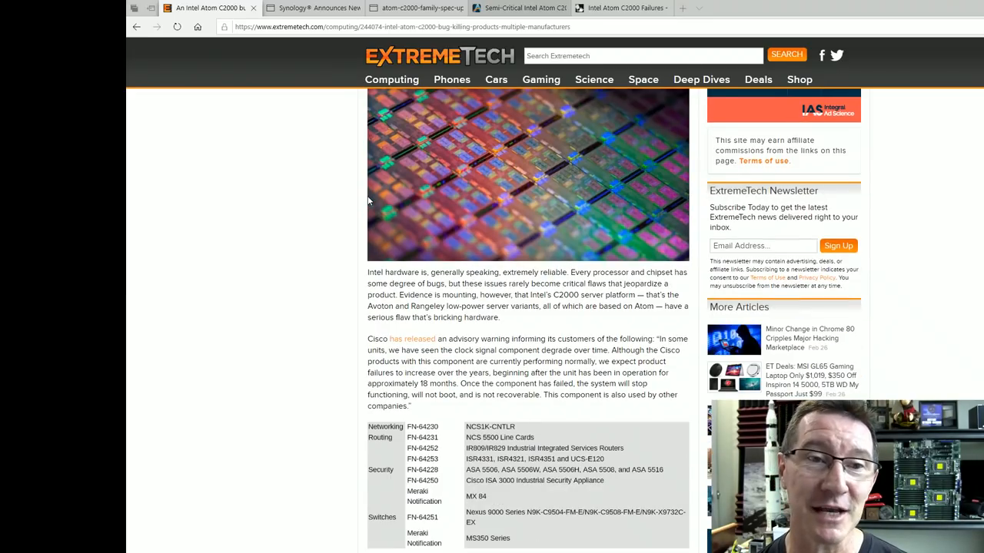
scroll("down", 3)
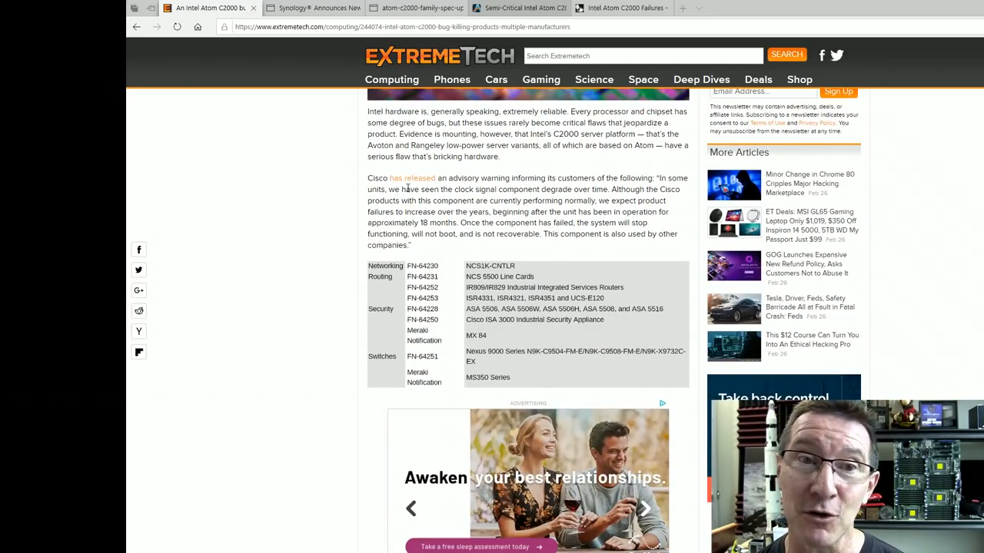
scroll("down", 3)
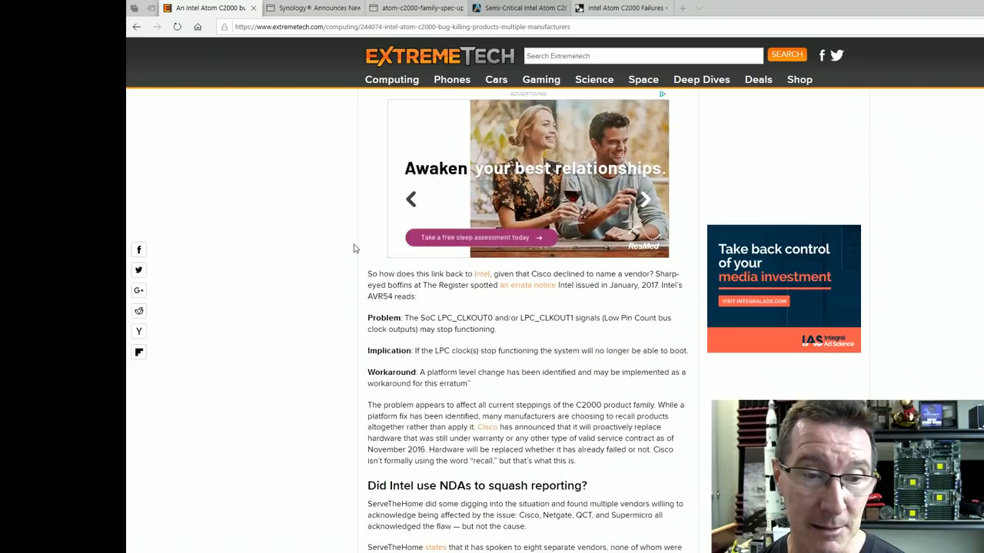
scroll("down", 3)
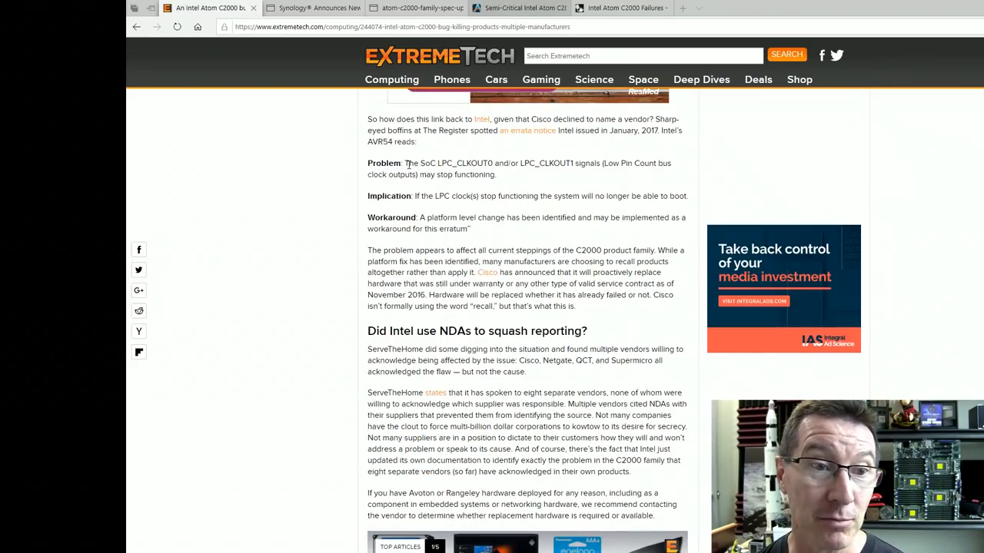
double_click(409, 162)
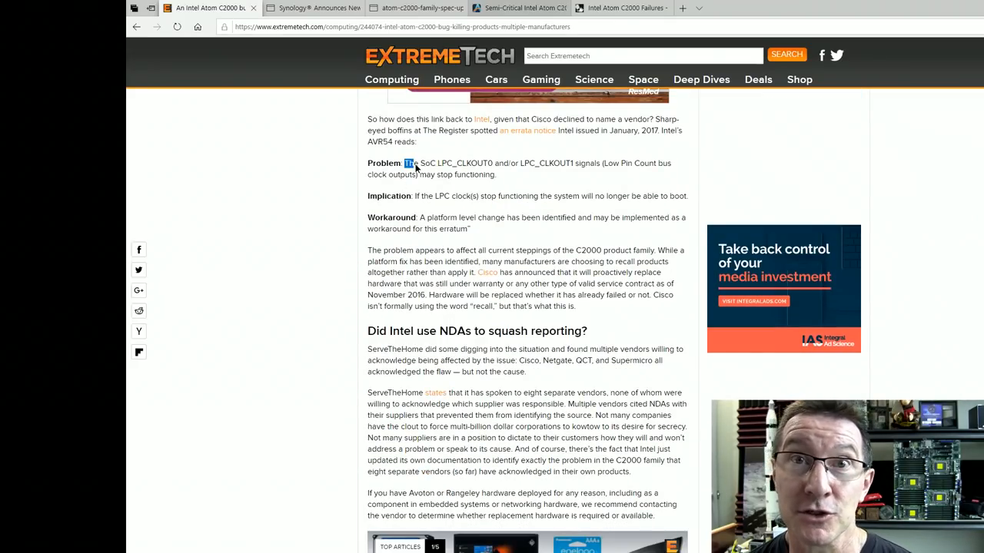
left_click_drag(406, 163, 433, 163)
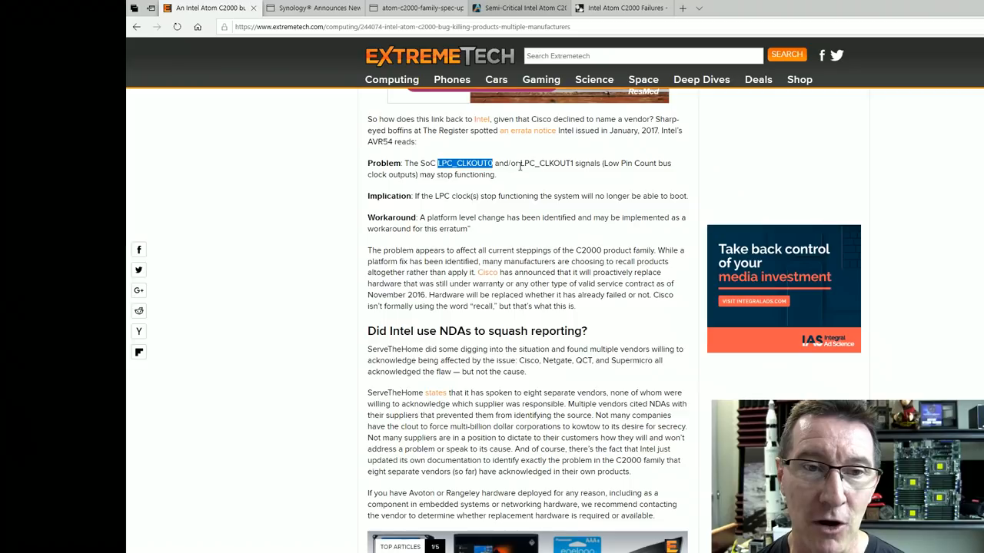
mouse_move(592, 166)
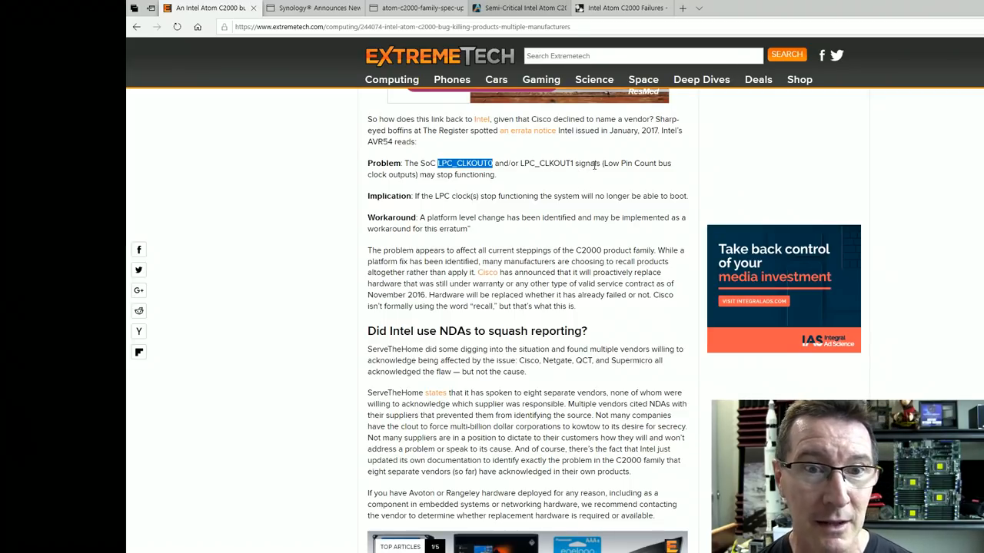
mouse_move(646, 157)
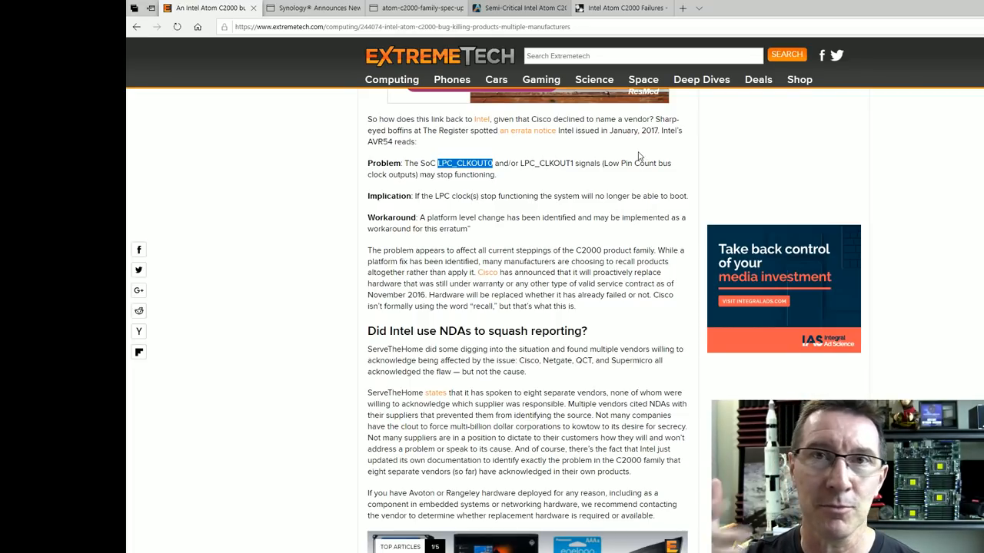
mouse_move(670, 157)
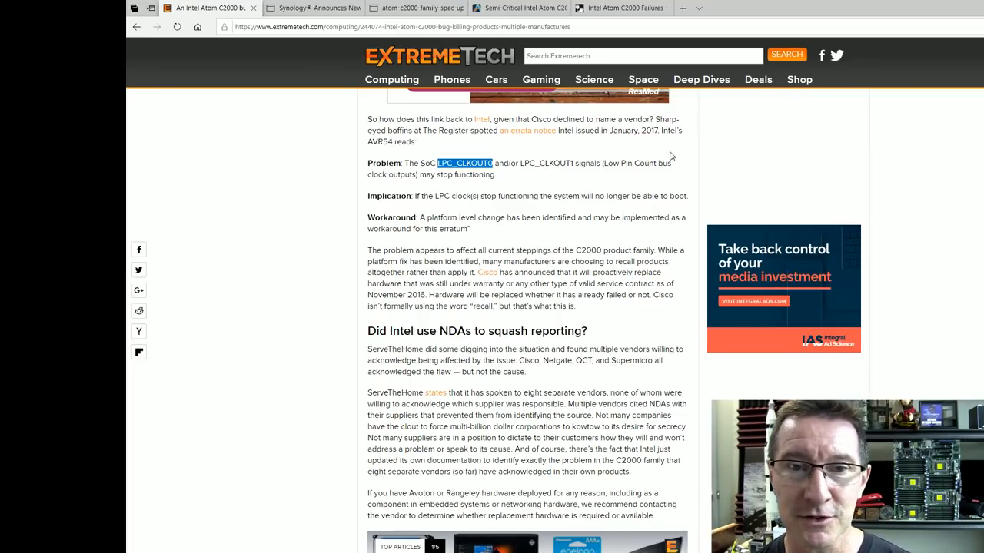
mouse_move(664, 182)
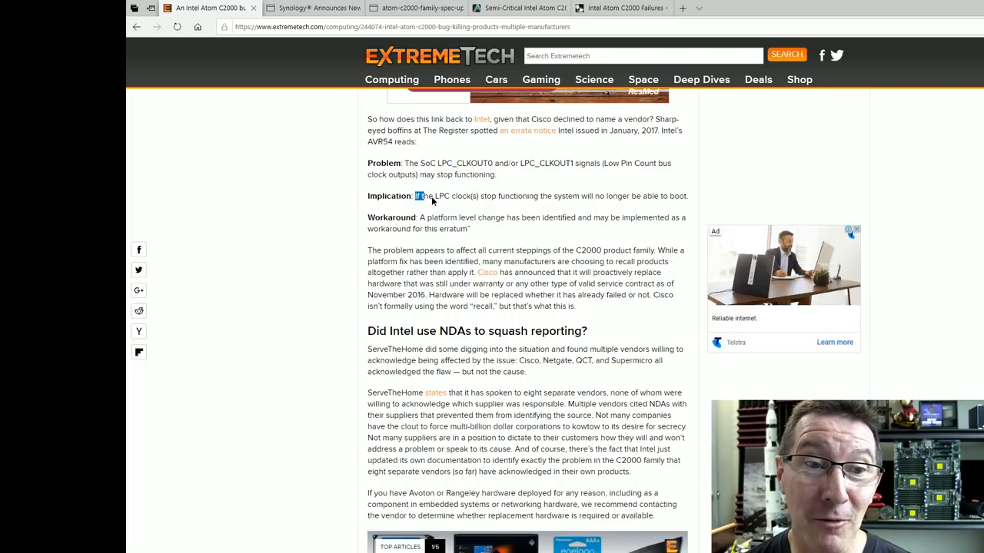
left_click_drag(415, 197, 689, 197)
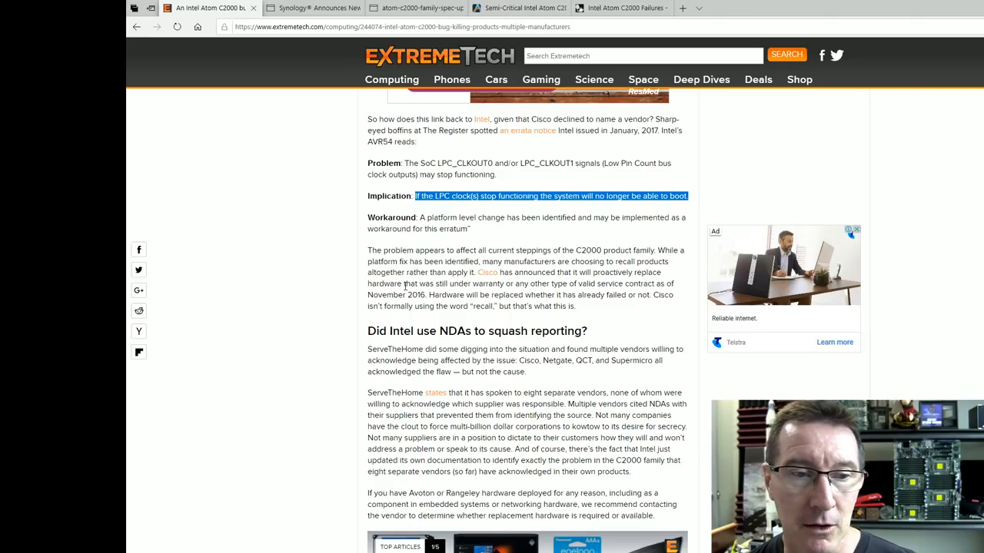
Highlight the 'Did Intel use NDAs to squash reporting?' section of the article
scroll("down", 3)
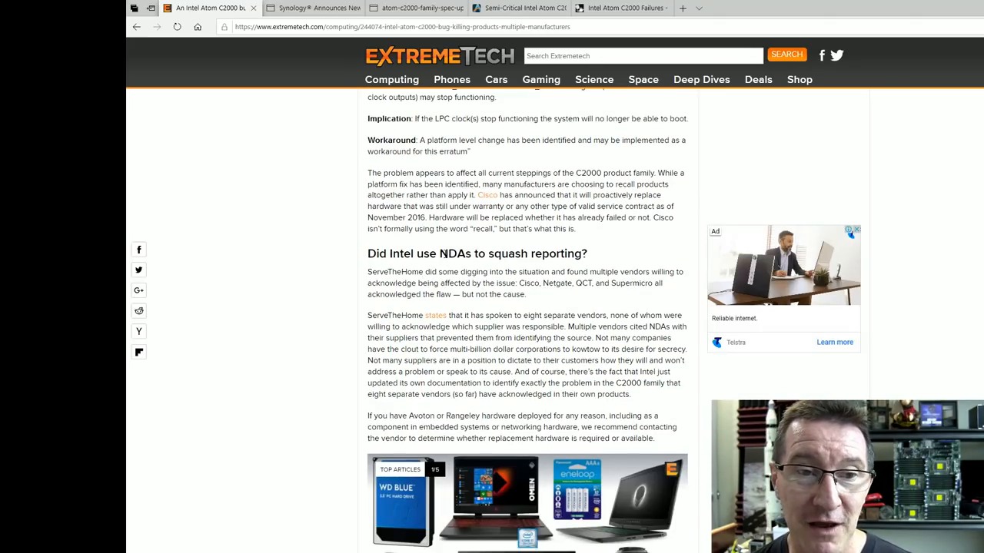
scroll("down", 3)
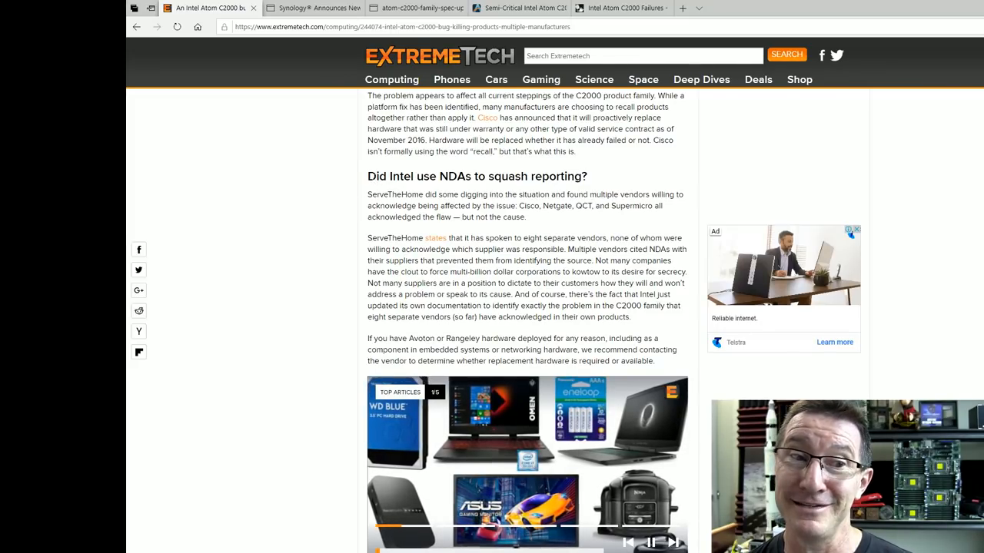
left_click_drag(367, 176, 631, 316)
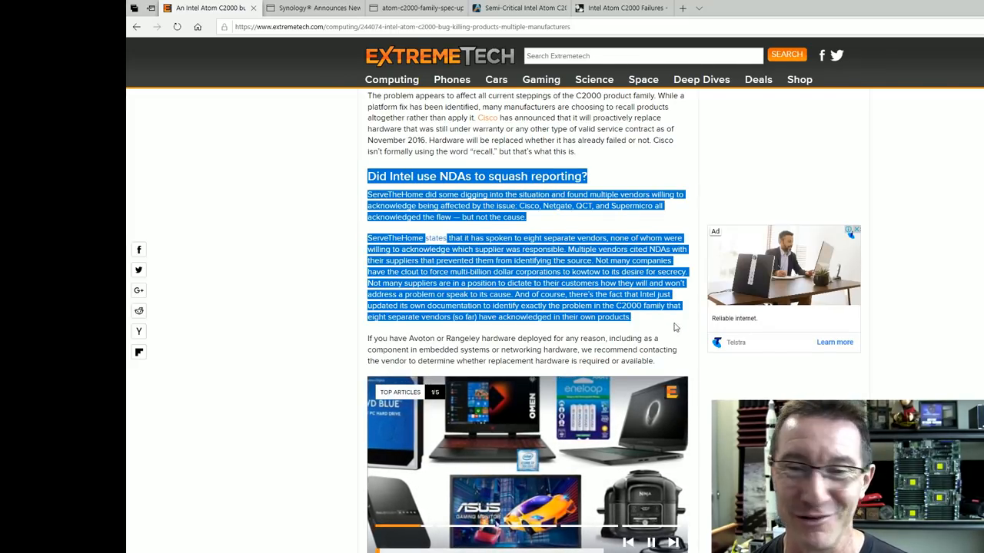
scroll("up", 3)
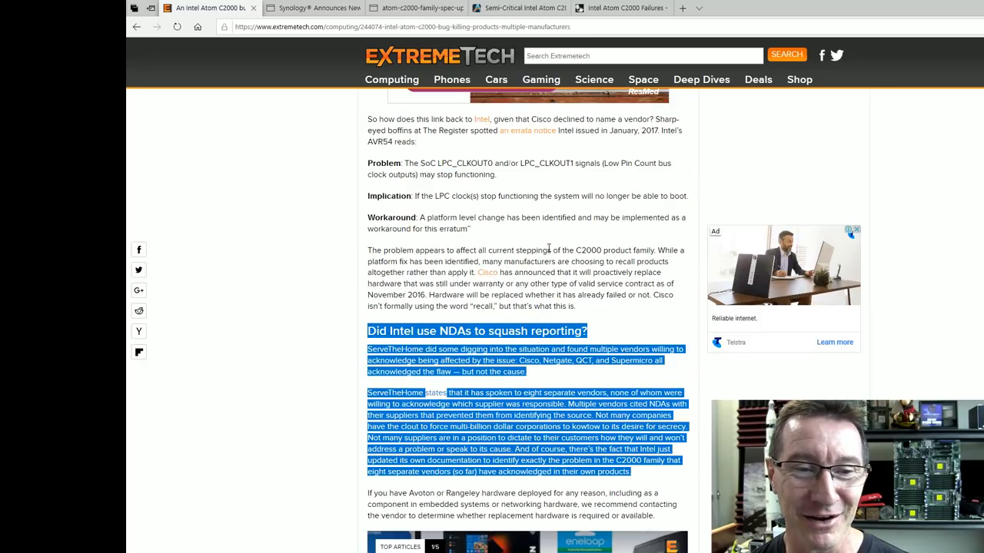
Switch to the Synology press release and dismiss its cookie notice
left_click(311, 8)
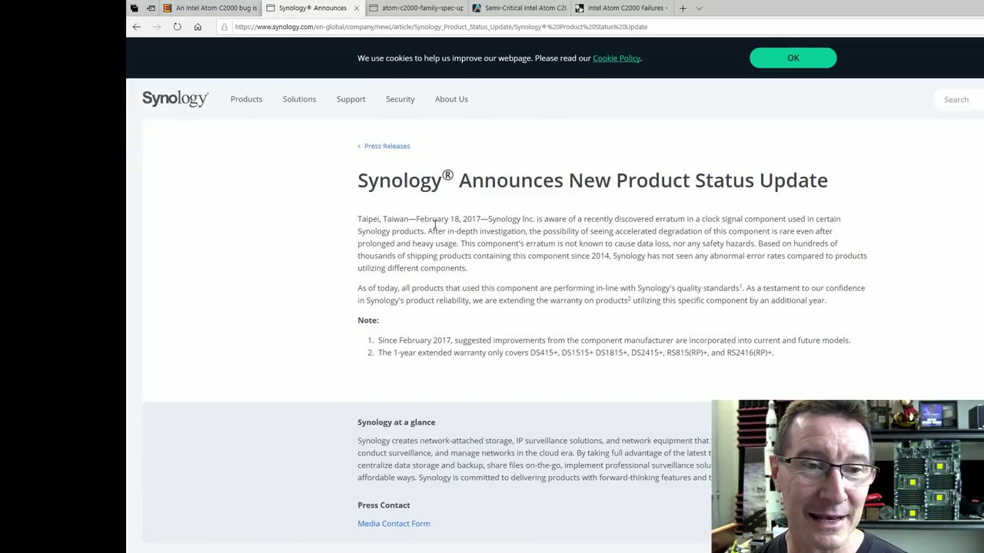
left_click(794, 58)
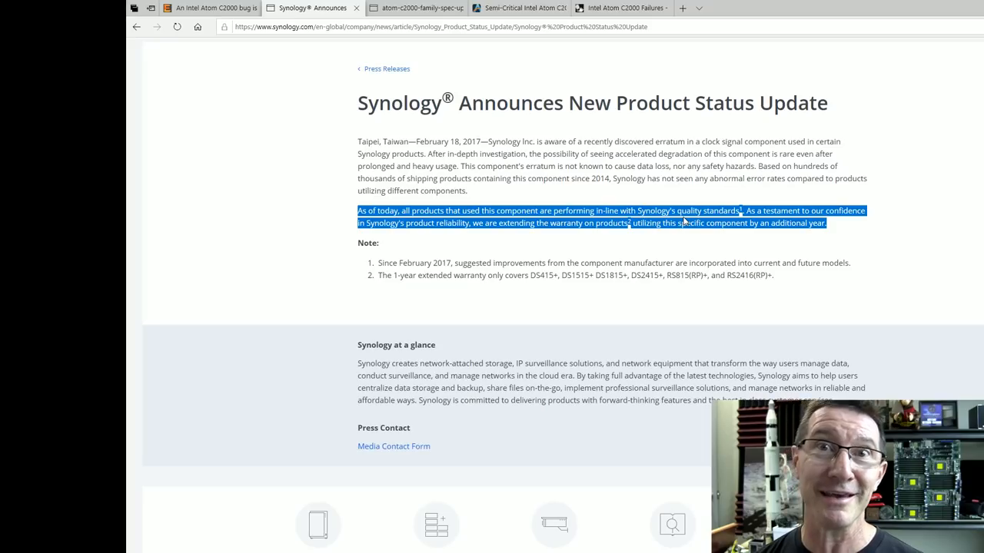
mouse_move(673, 218)
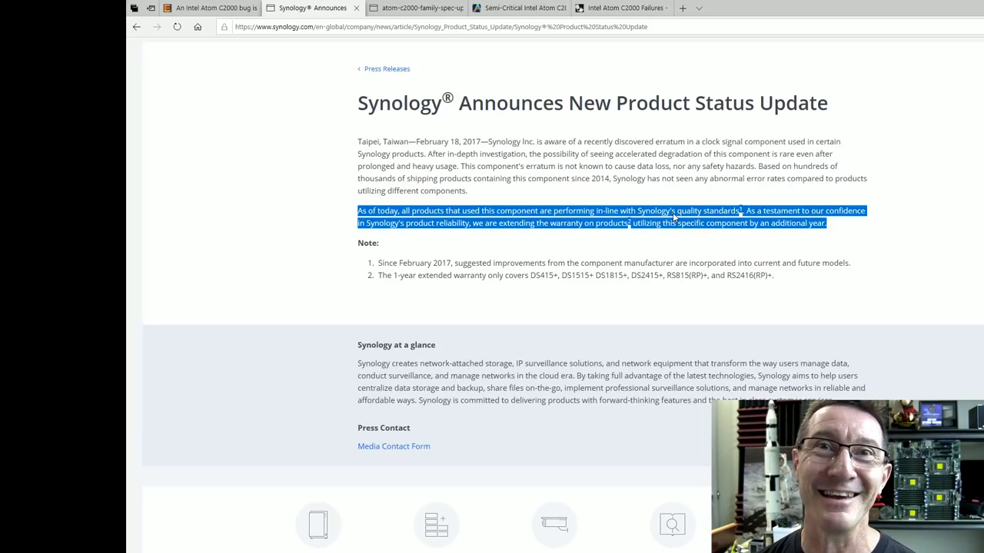
mouse_move(575, 168)
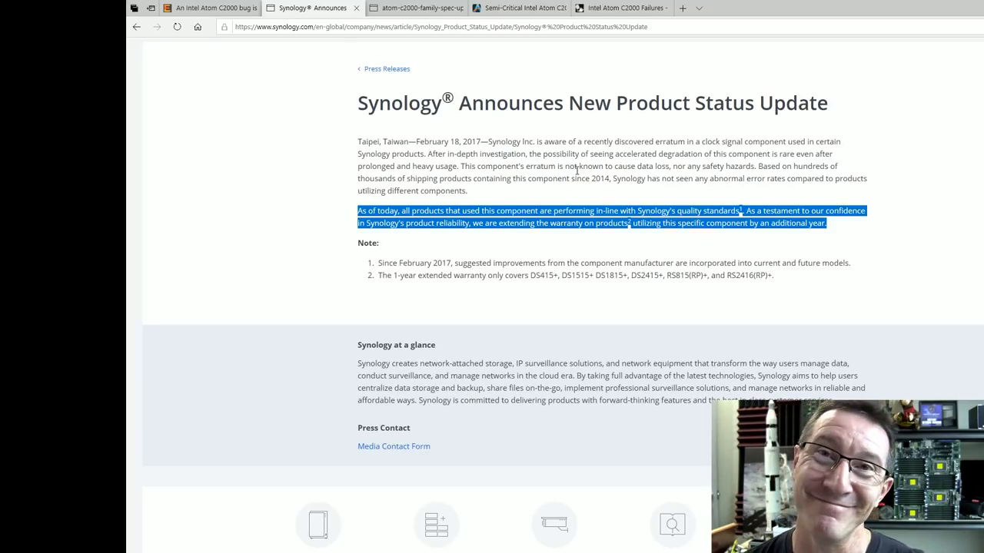
In the AnandTech article, highlight LPC_CLKOUT0 and the sentence about devices on the LPC bus
left_click(518, 9)
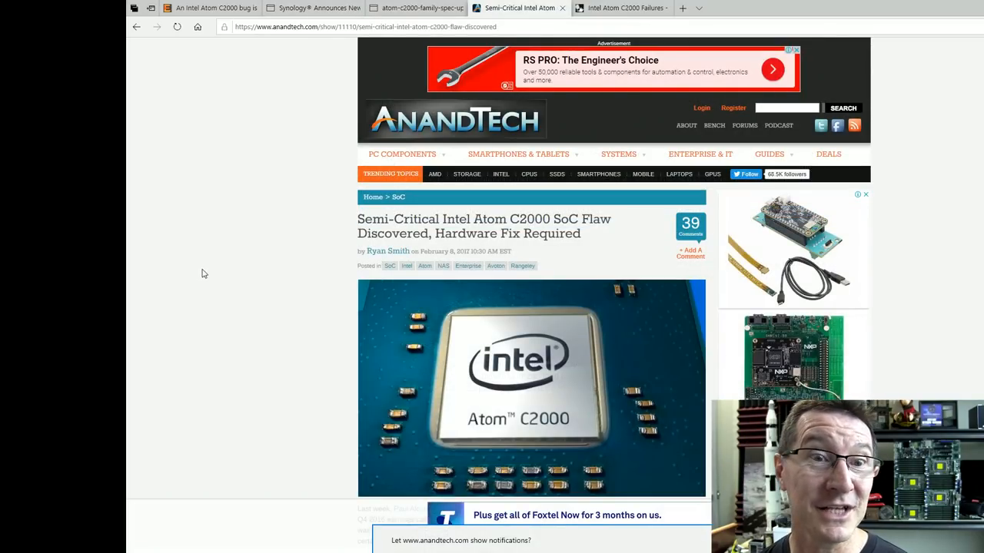
scroll("down", 3)
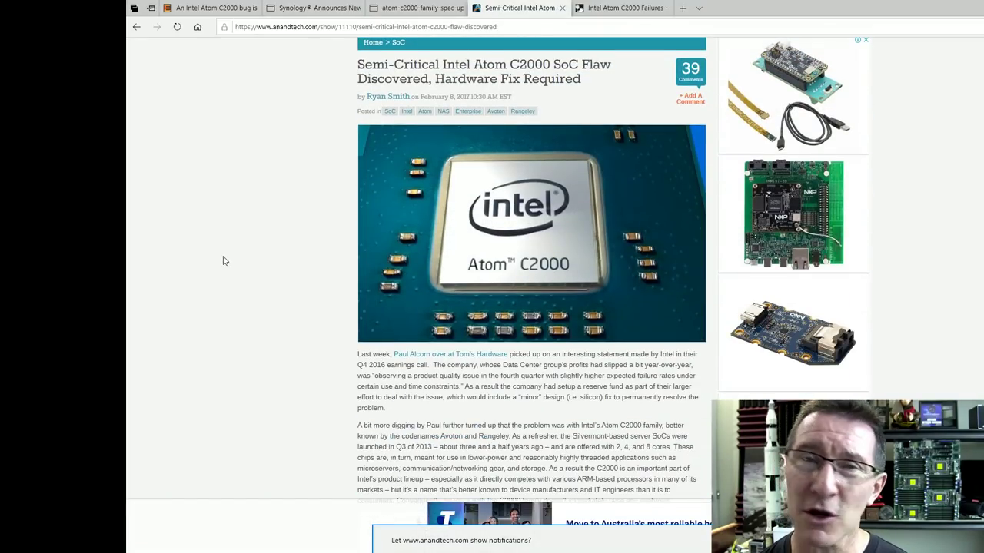
mouse_move(250, 234)
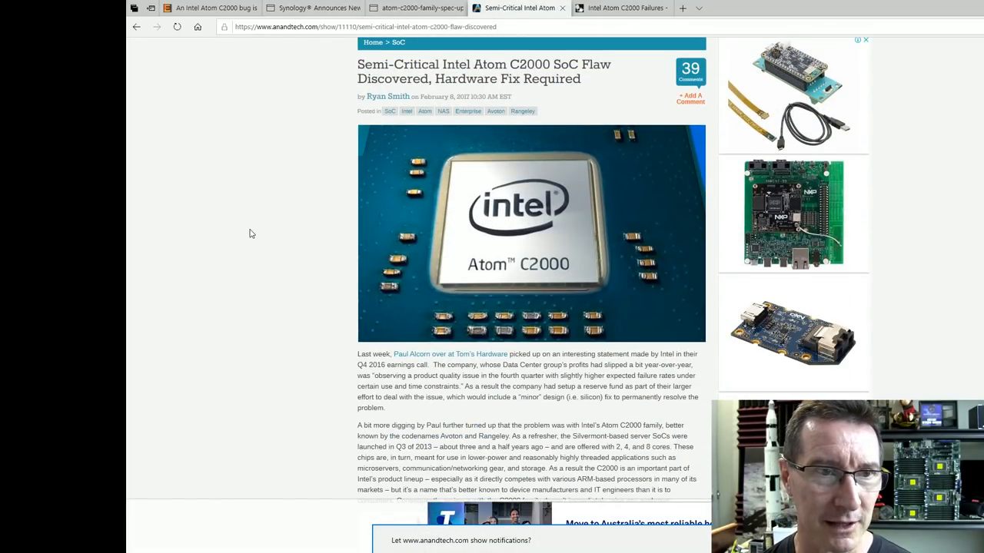
mouse_move(269, 255)
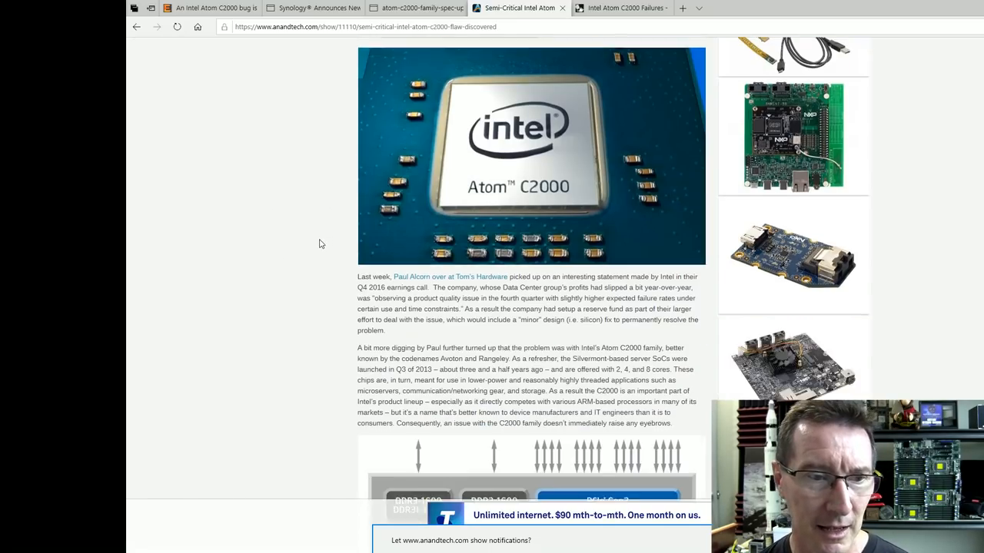
scroll("down", 3)
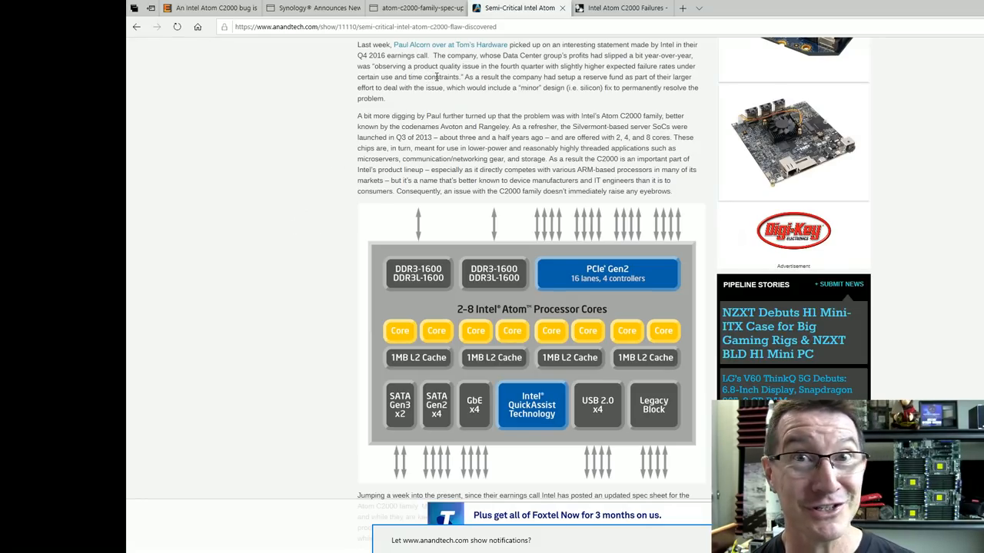
scroll("down", 3)
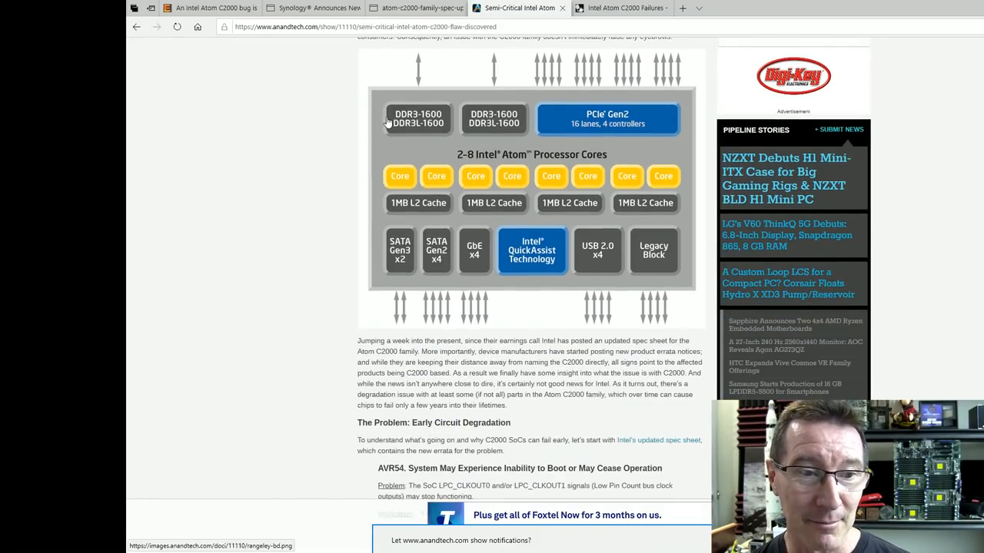
scroll("down", 3)
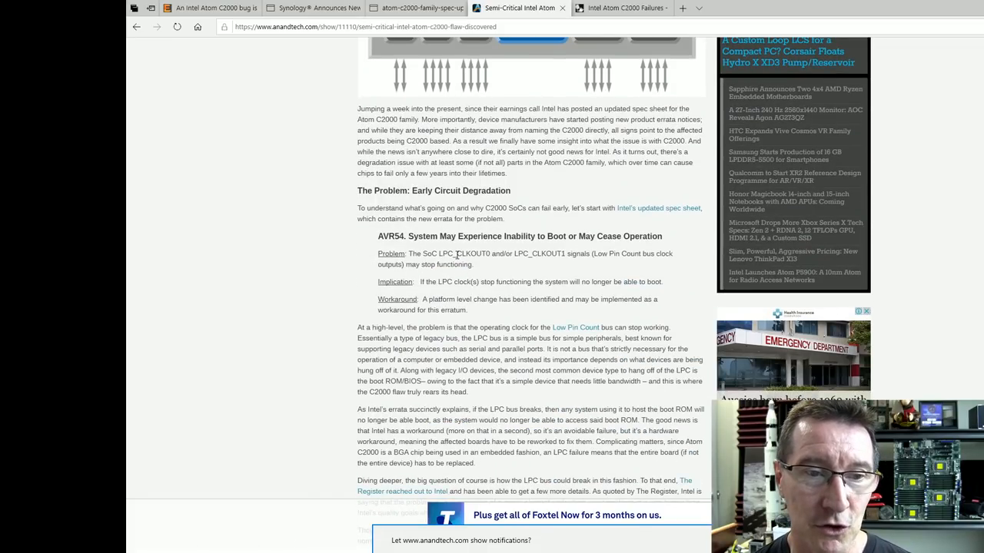
double_click(473, 253)
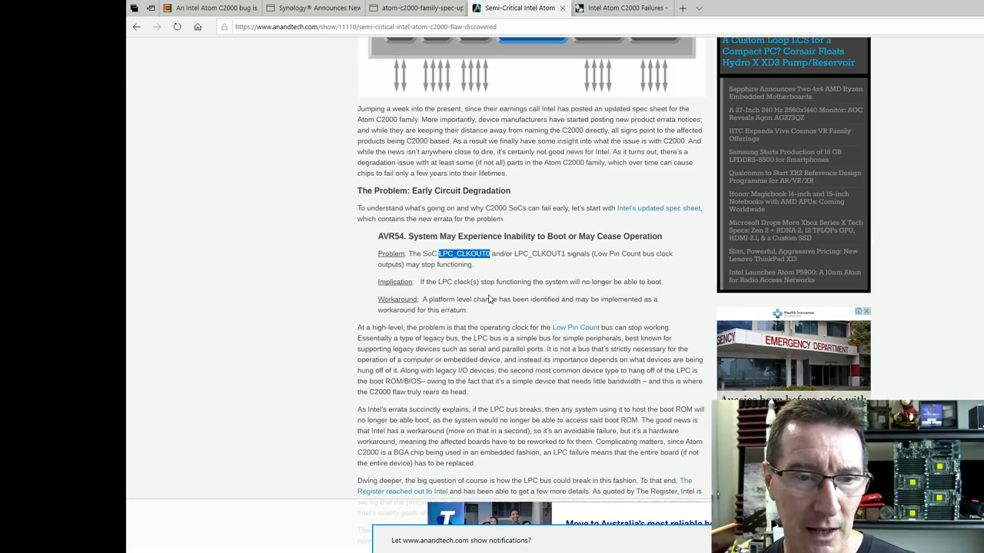
left_click_drag(400, 371, 469, 392)
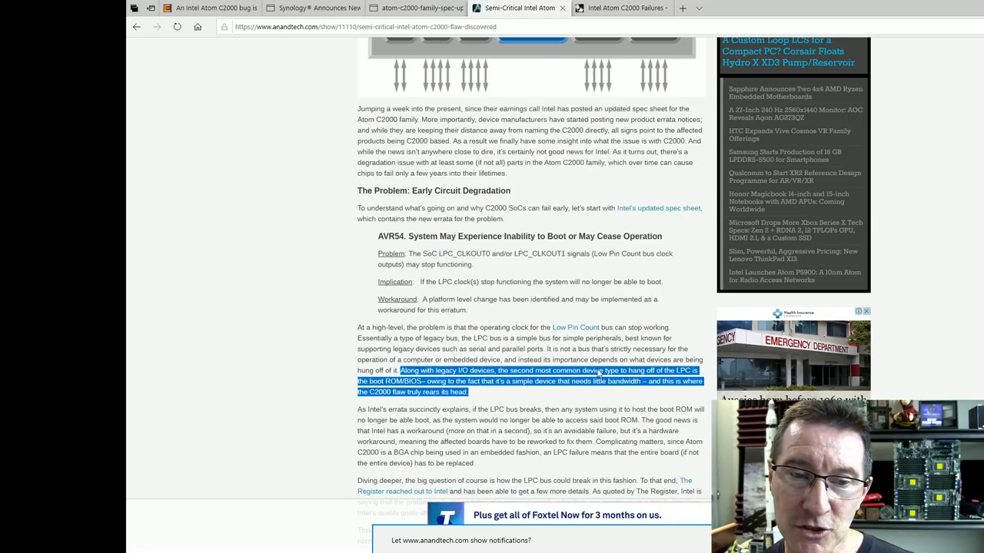
mouse_move(585, 370)
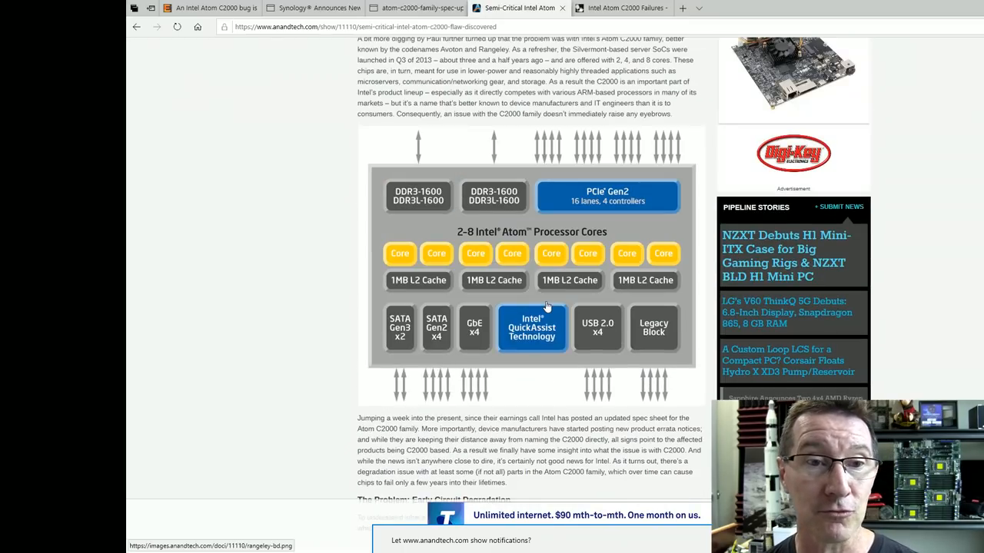
Highlight the AVR54 erratum's problem, implication and workaround description
scroll("down", 3)
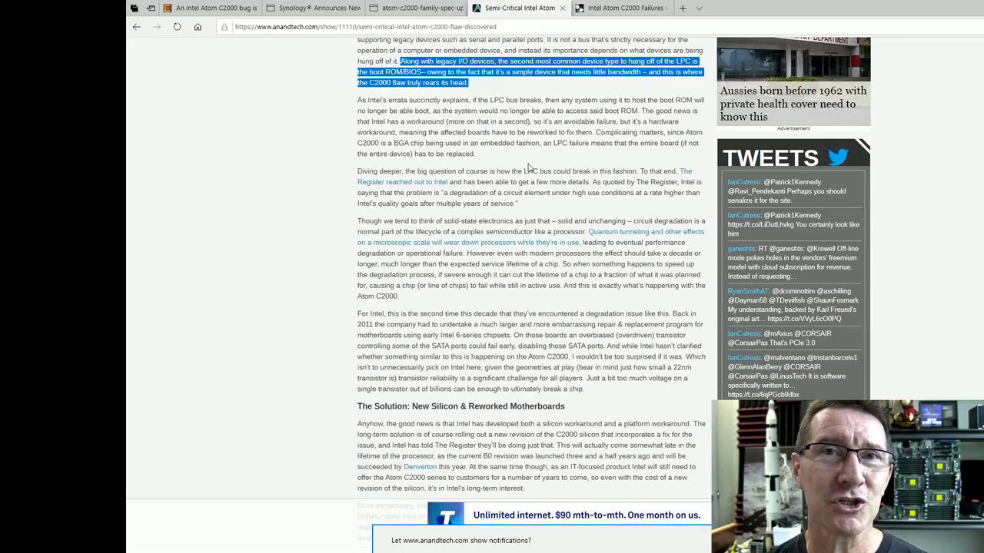
right_click(526, 167)
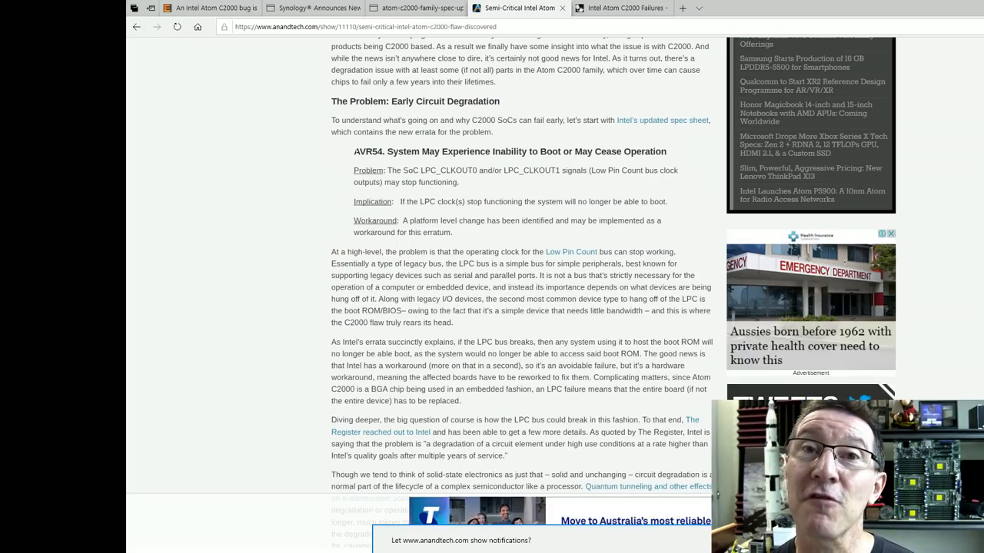
left_click_drag(354, 153, 449, 232)
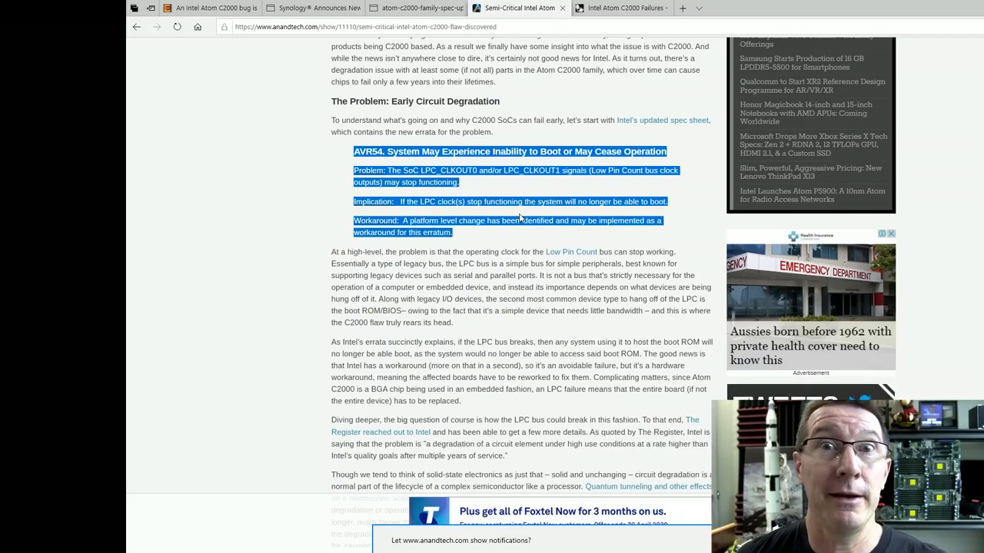
Switch to the Intel C2000 specification update PDF and scroll its revision history toward erratum AVR54
left_click(627, 8)
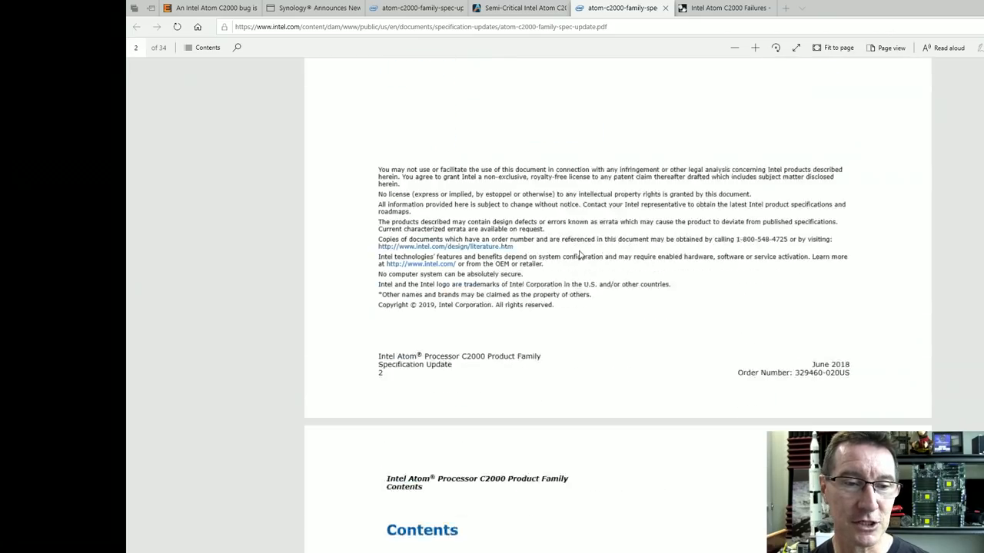
scroll("down", 3)
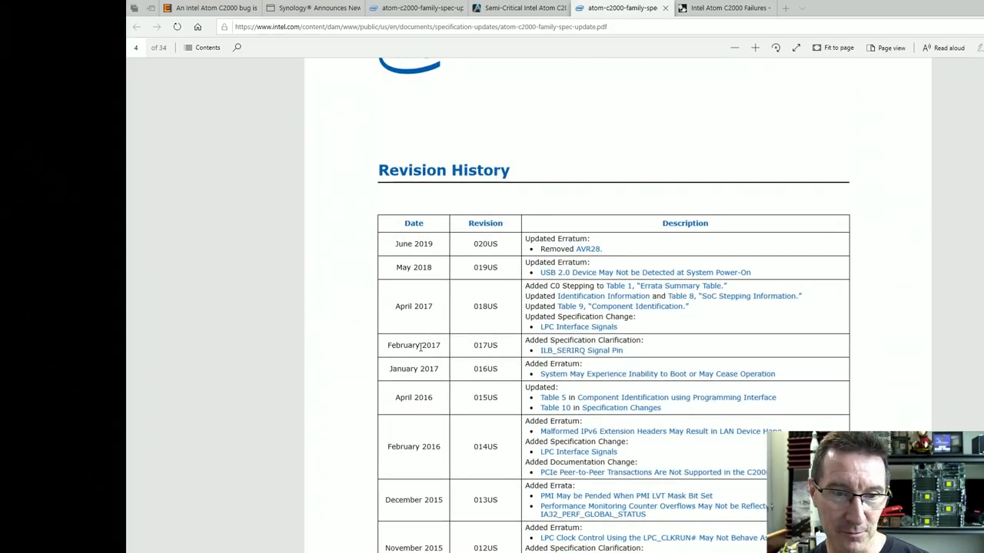
scroll("down", 3)
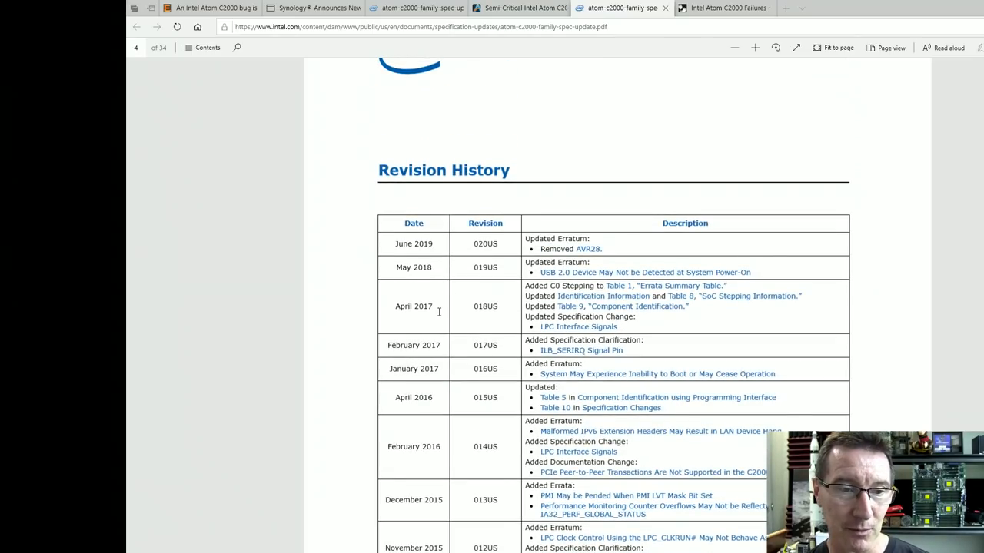
mouse_move(640, 379)
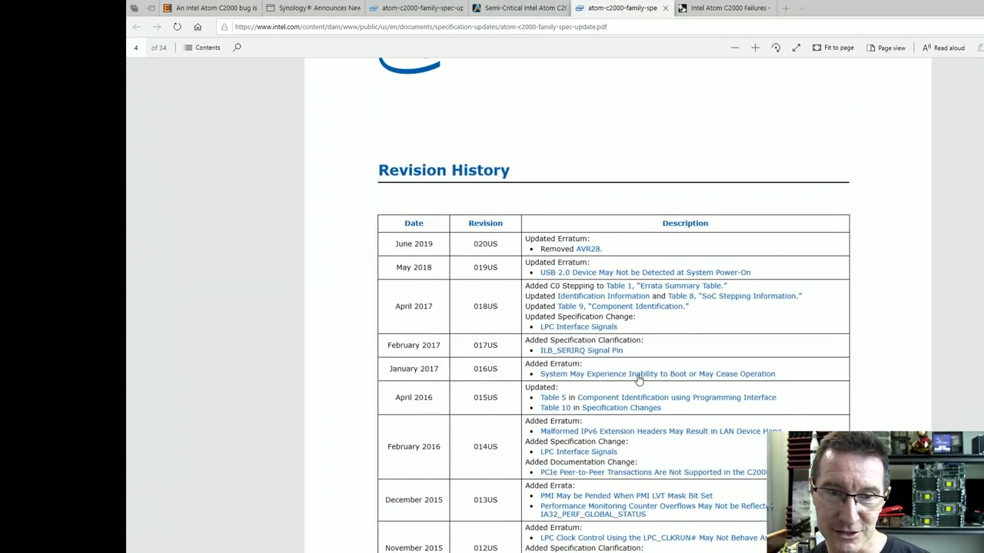
scroll("down", 3)
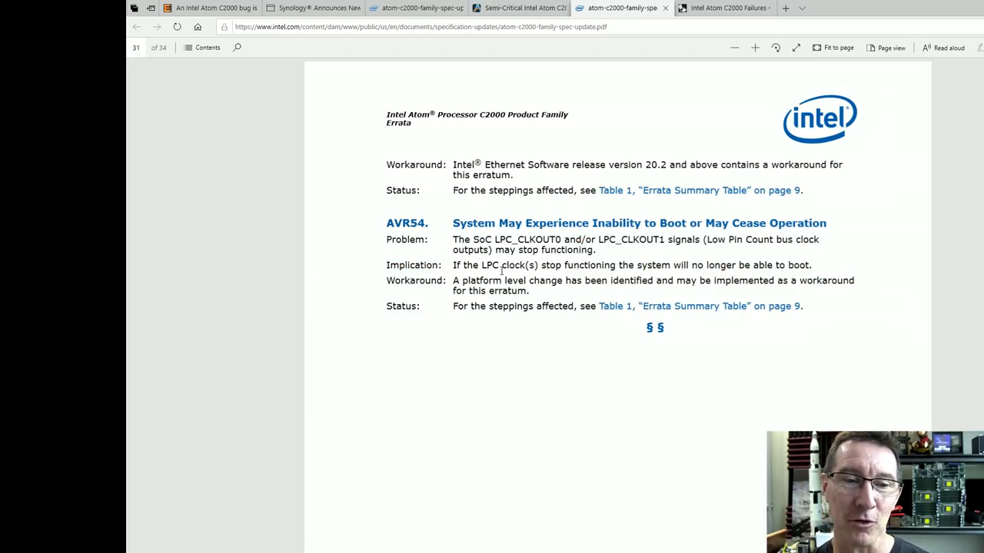
mouse_move(689, 319)
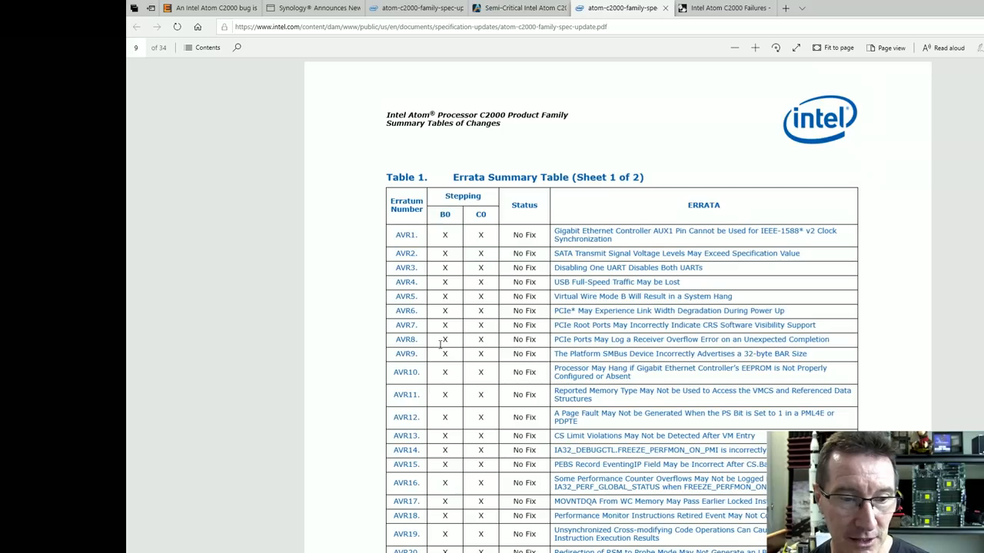
mouse_move(492, 356)
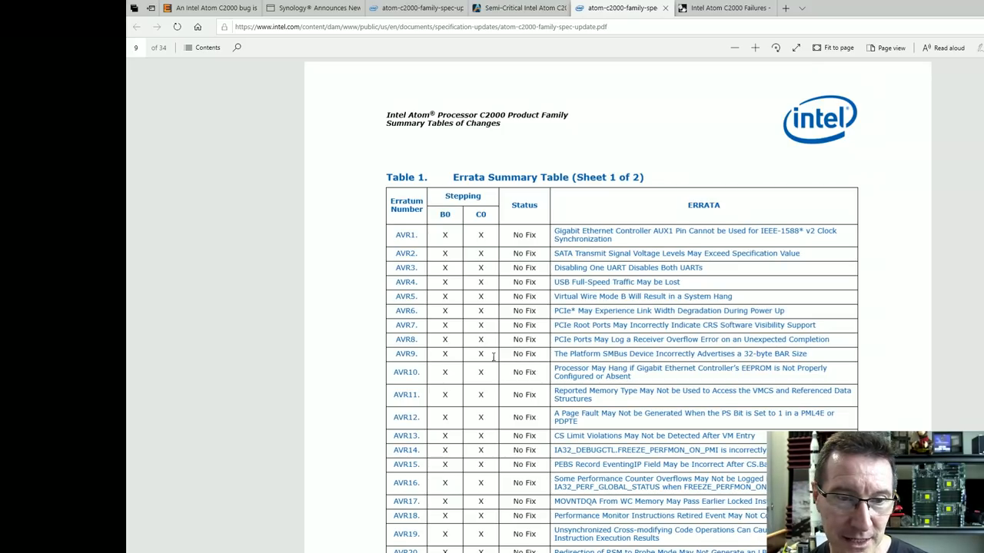
Scroll through the Errata Summary Table rows for the B0 and C0 steppings, then move to the EEVblog thread
scroll("down", 3)
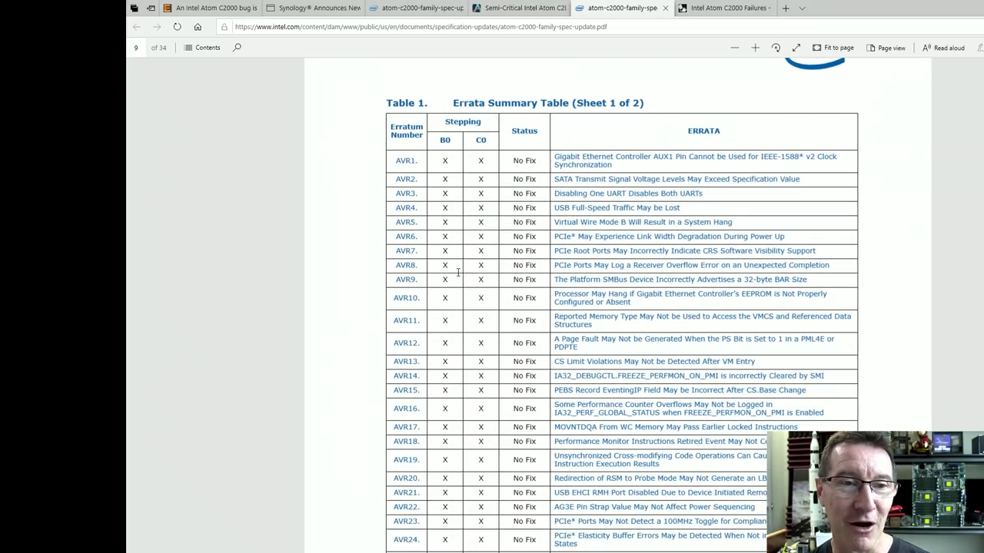
mouse_move(417, 298)
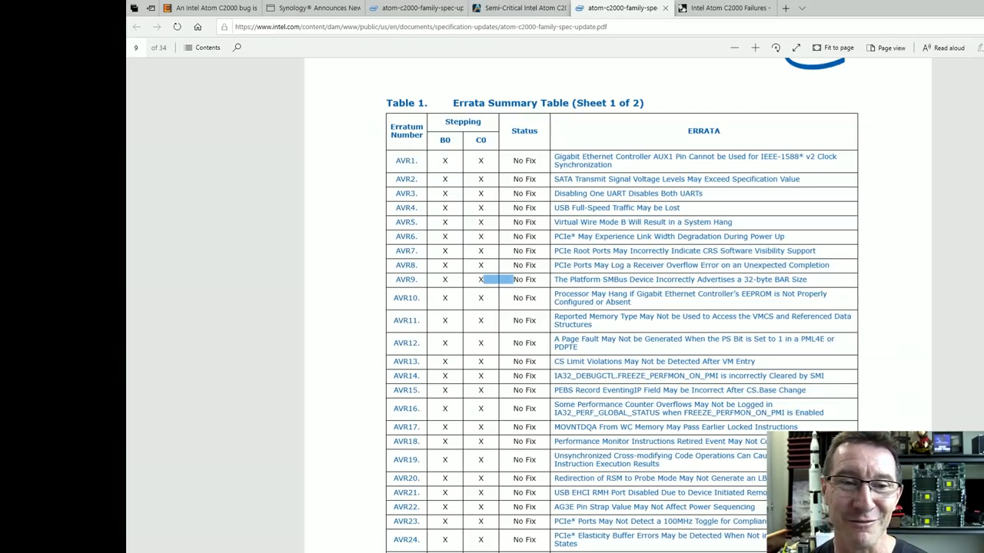
scroll("down", 3)
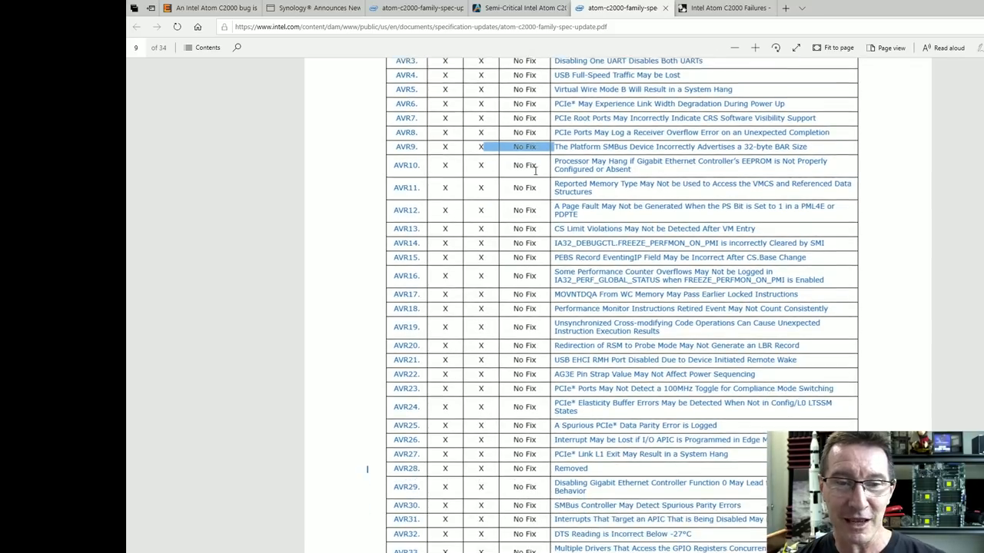
scroll("down", 3)
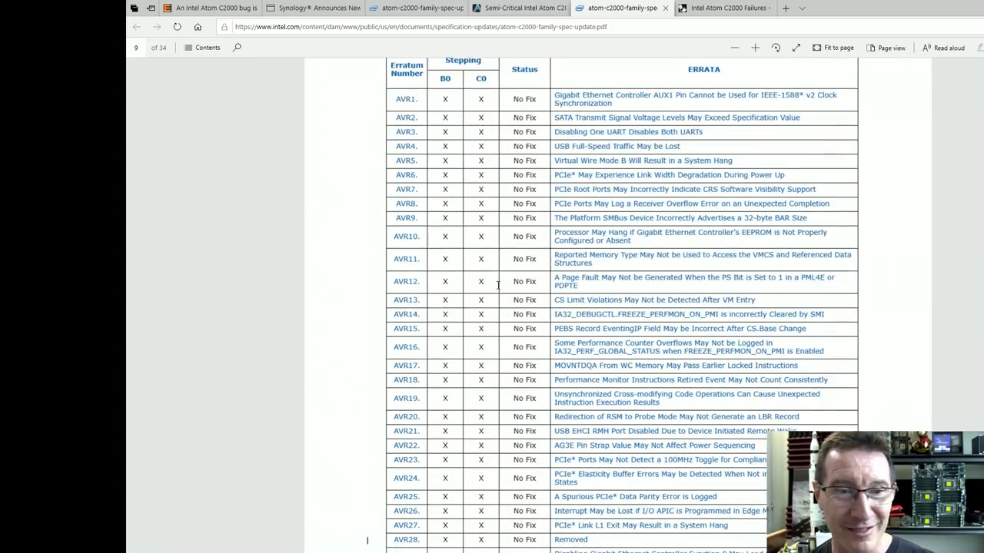
scroll("down", 3)
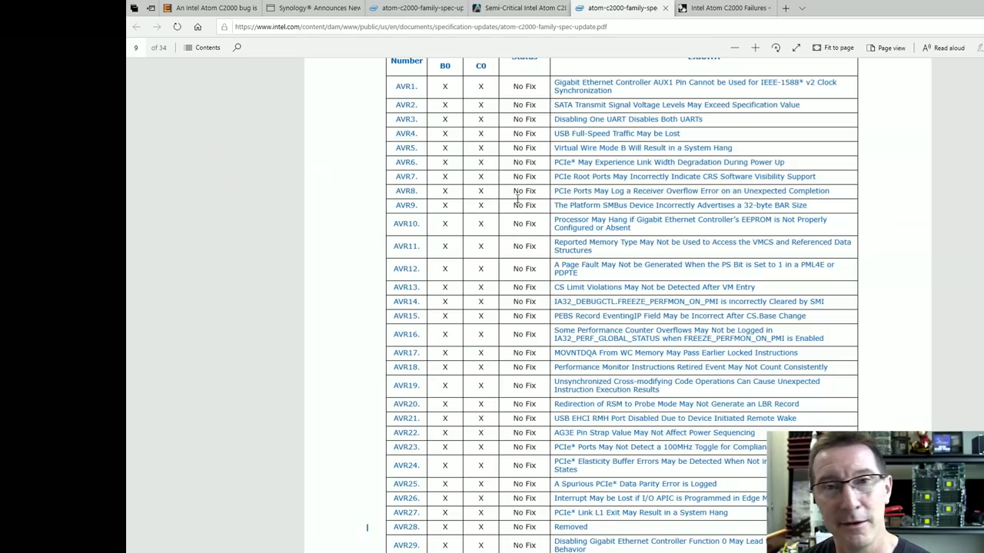
left_click(721, 9)
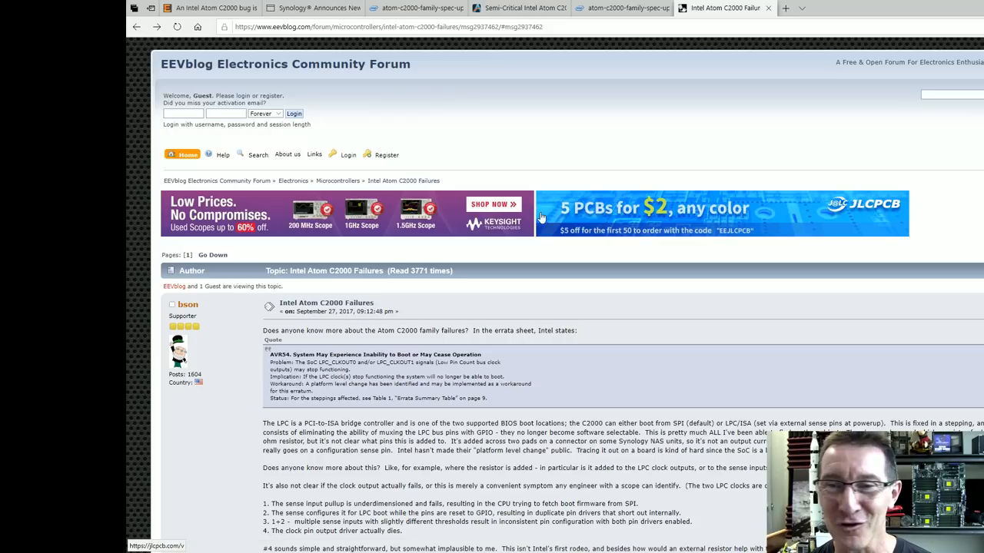
Read down the 'Intel Atom C2000 Failures' thread replies about the resistor fix, marking one line
scroll("down", 3)
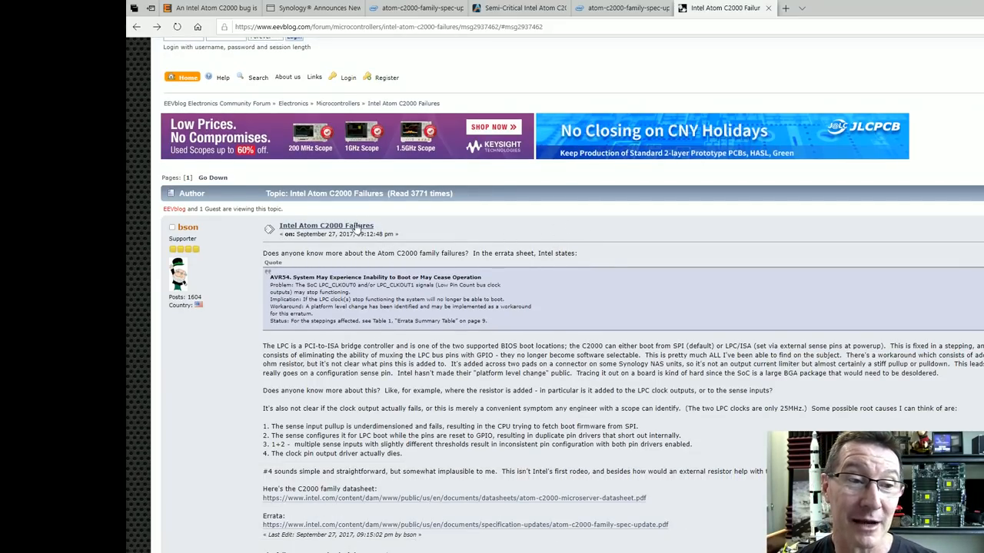
scroll("down", 3)
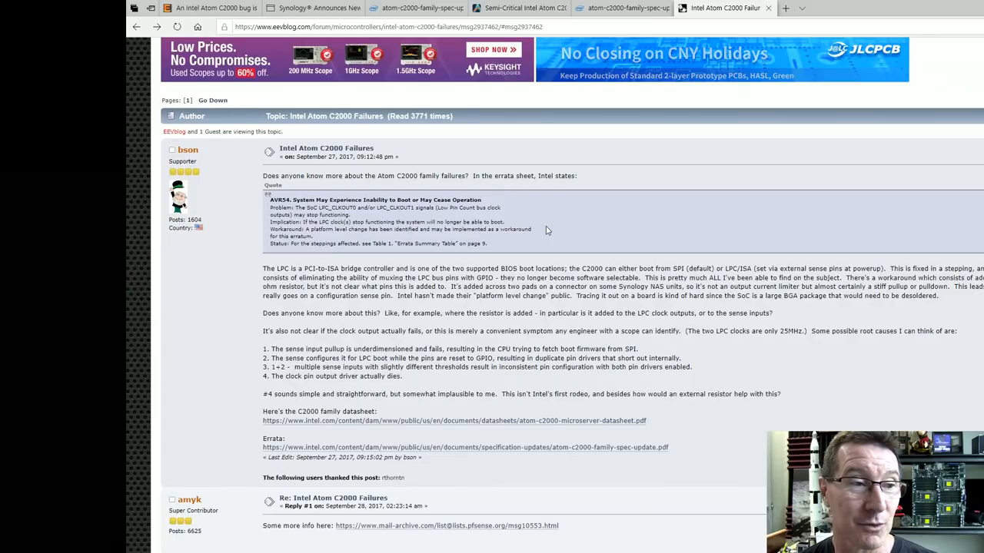
scroll("down", 3)
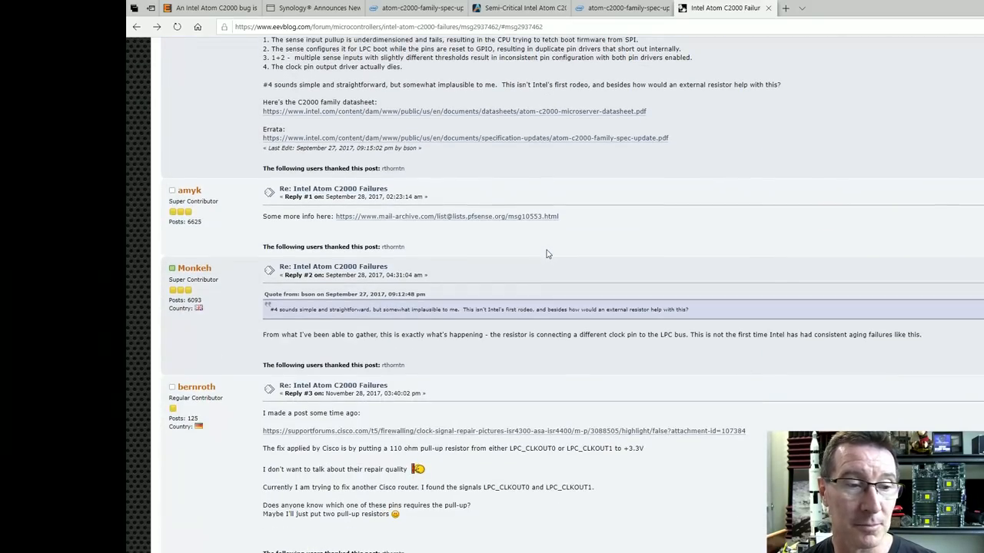
scroll("down", 3)
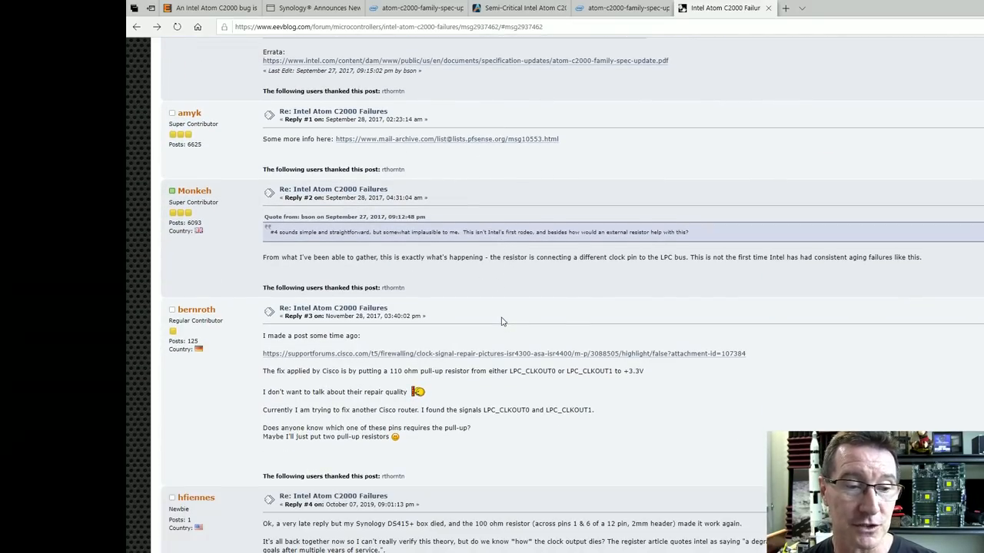
scroll("down", 3)
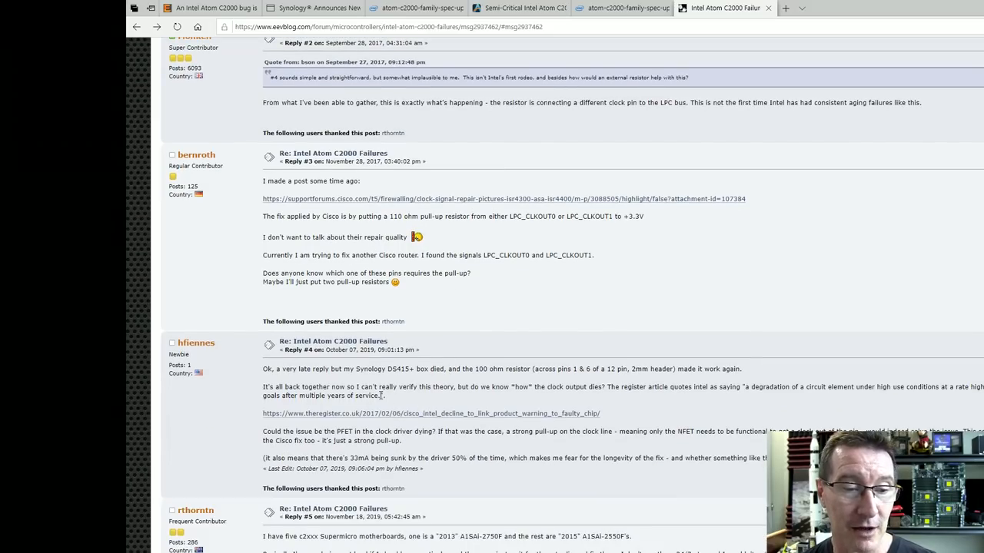
left_click_drag(388, 369, 576, 369)
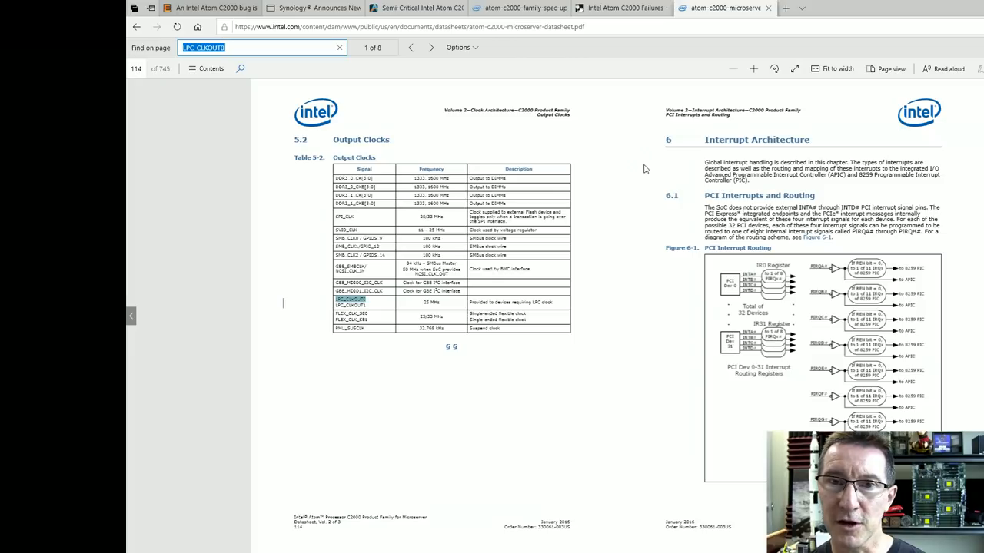
mouse_move(406, 249)
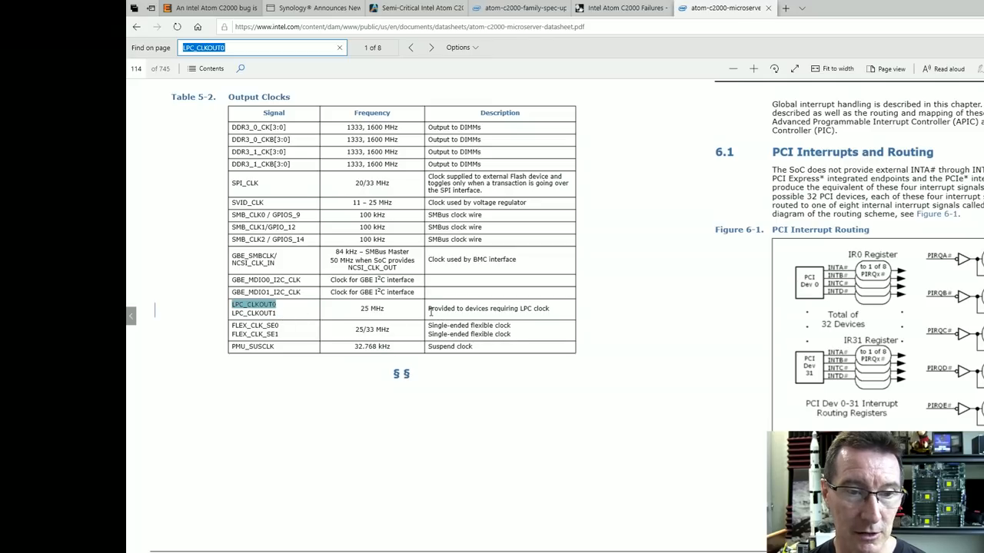
mouse_move(556, 310)
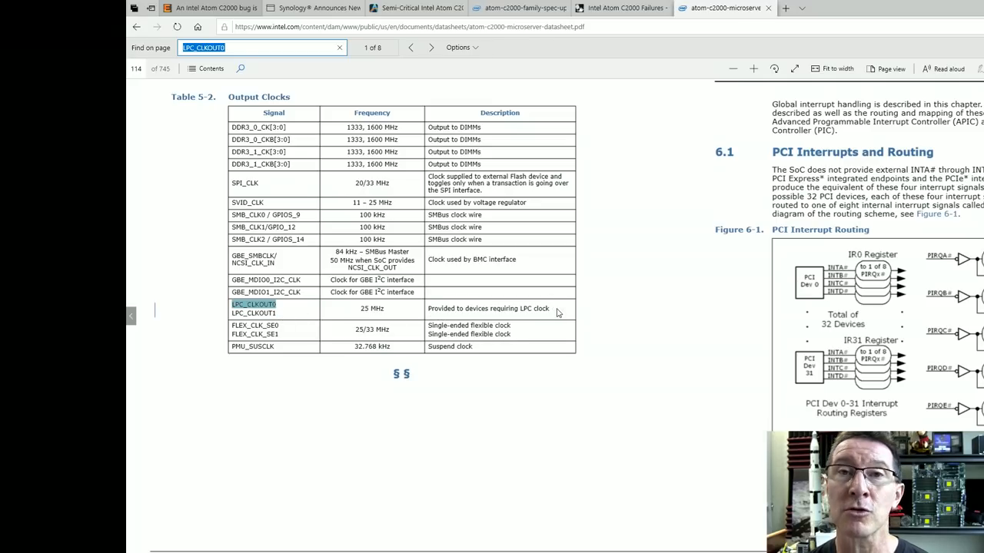
mouse_move(555, 310)
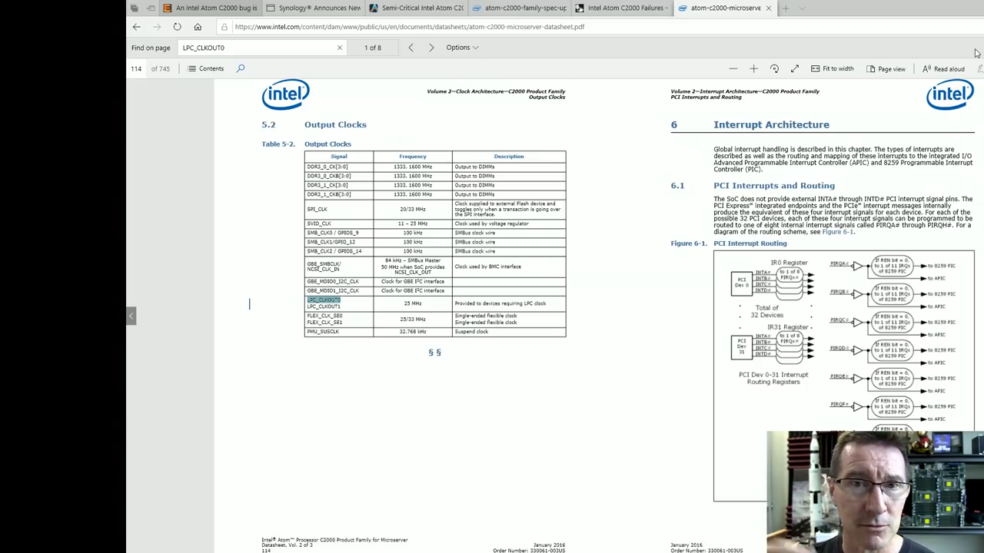
Scroll the datasheet's Output Clocks table where LPC_CLKOUT0 is listed at 25 MHz
scroll("down", 3)
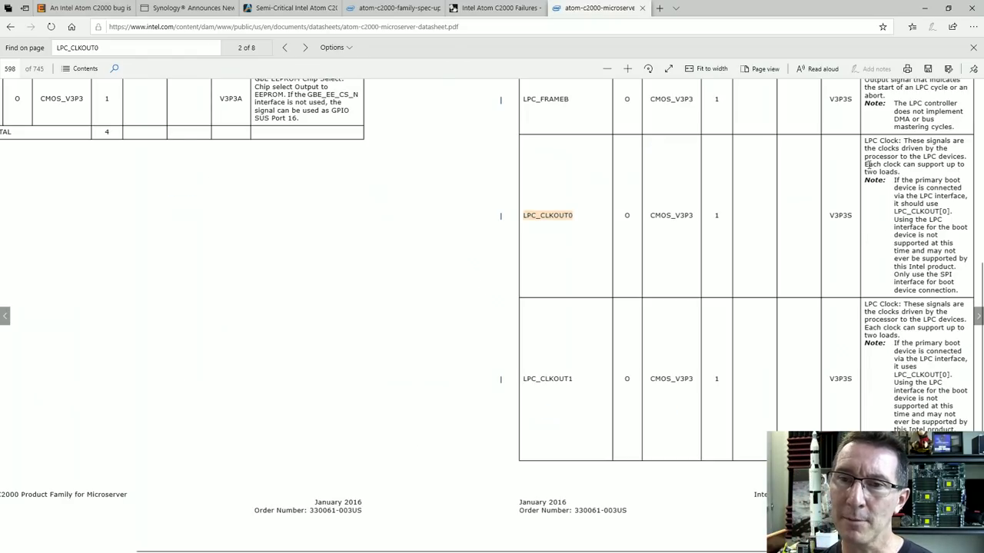
Highlight the LPC_CLKOUT0 note 'Each clock can support up to two loads.'
left_click_drag(863, 163, 960, 179)
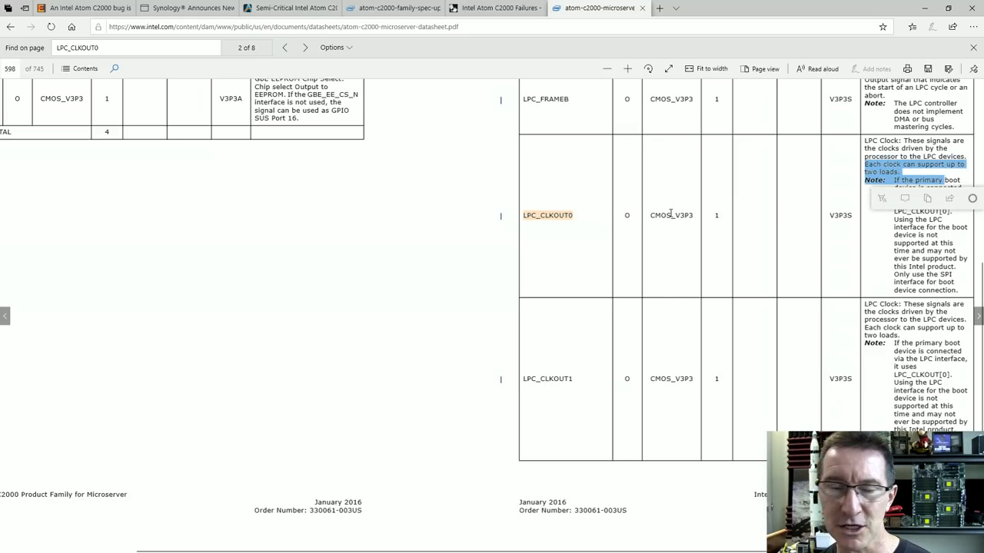
mouse_move(667, 209)
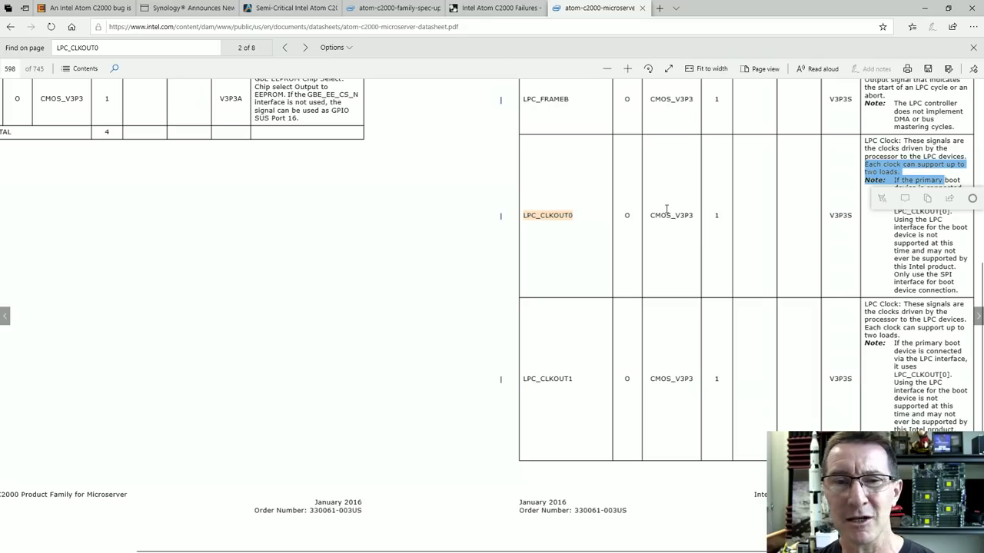